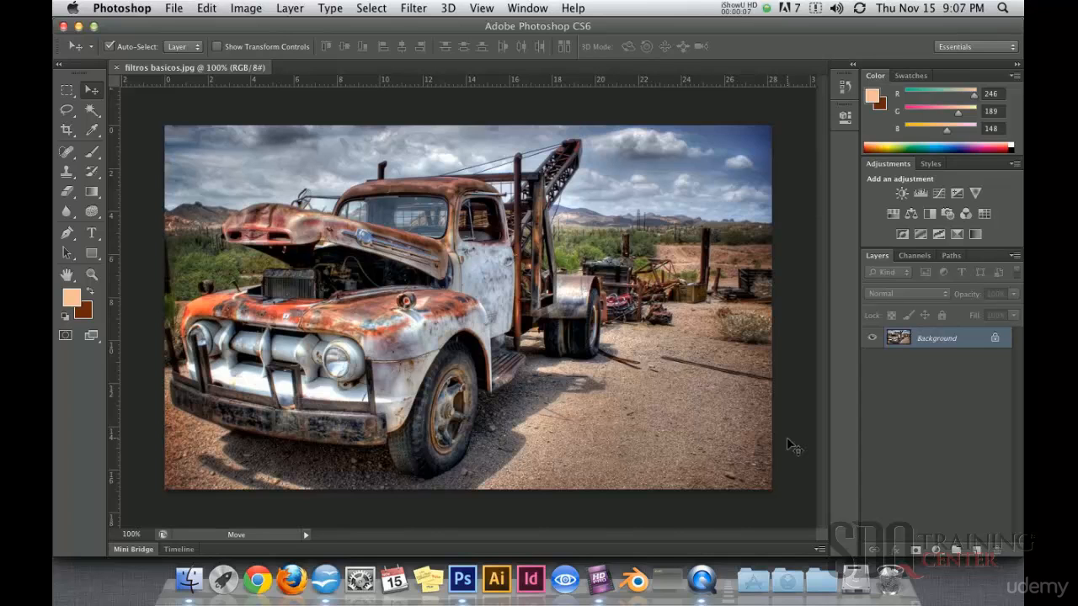
- Browse the Filter Gallery's artistic effects, previewing Paint Daubs, Palette Knife and Smudge Stick
left_click(415, 6)
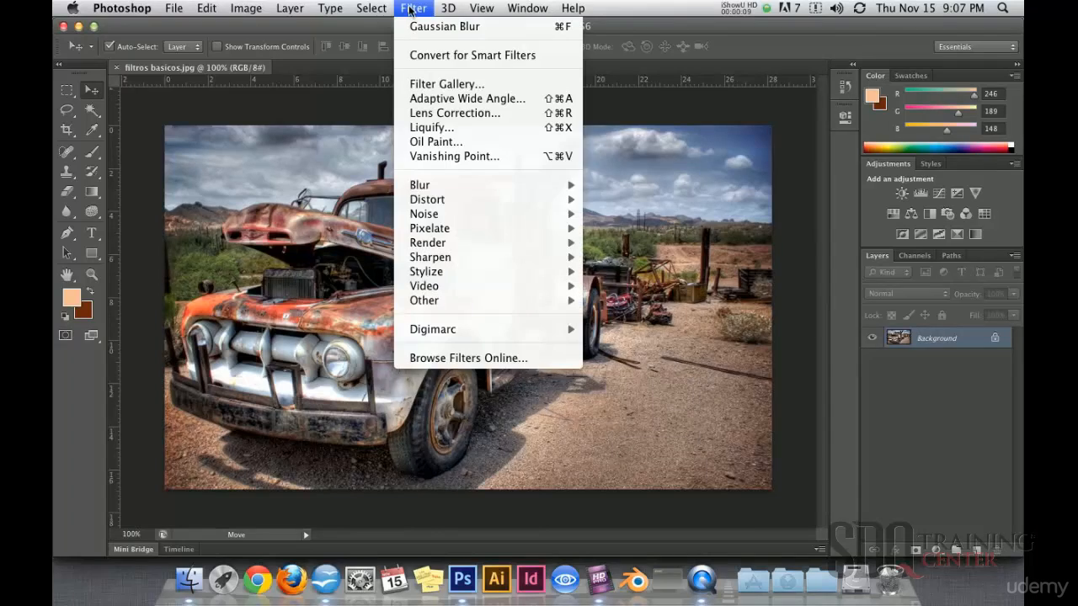
mouse_move(421, 185)
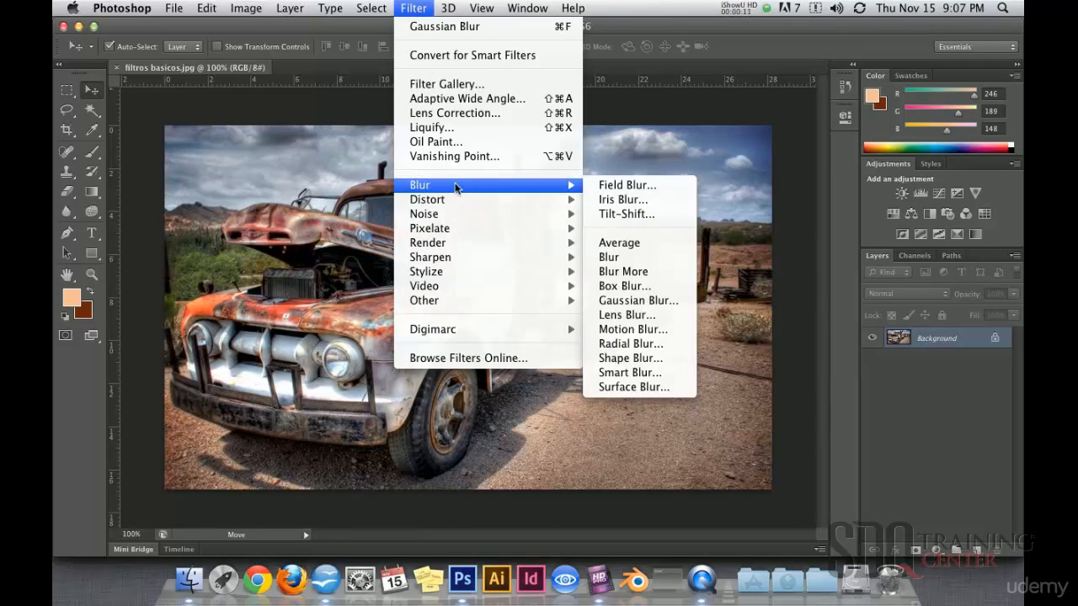
mouse_move(446, 84)
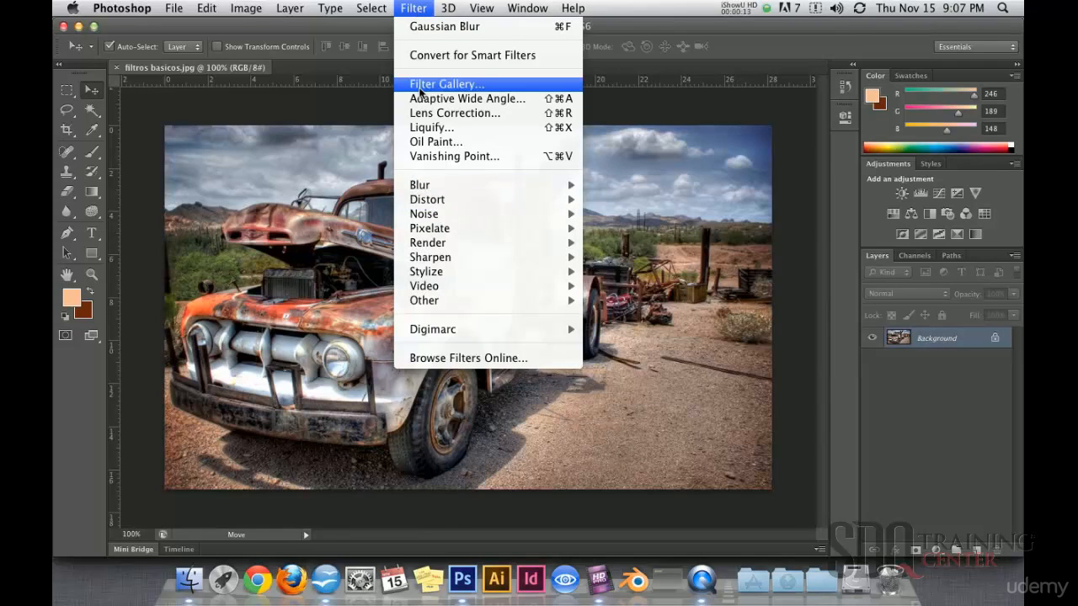
left_click(448, 84)
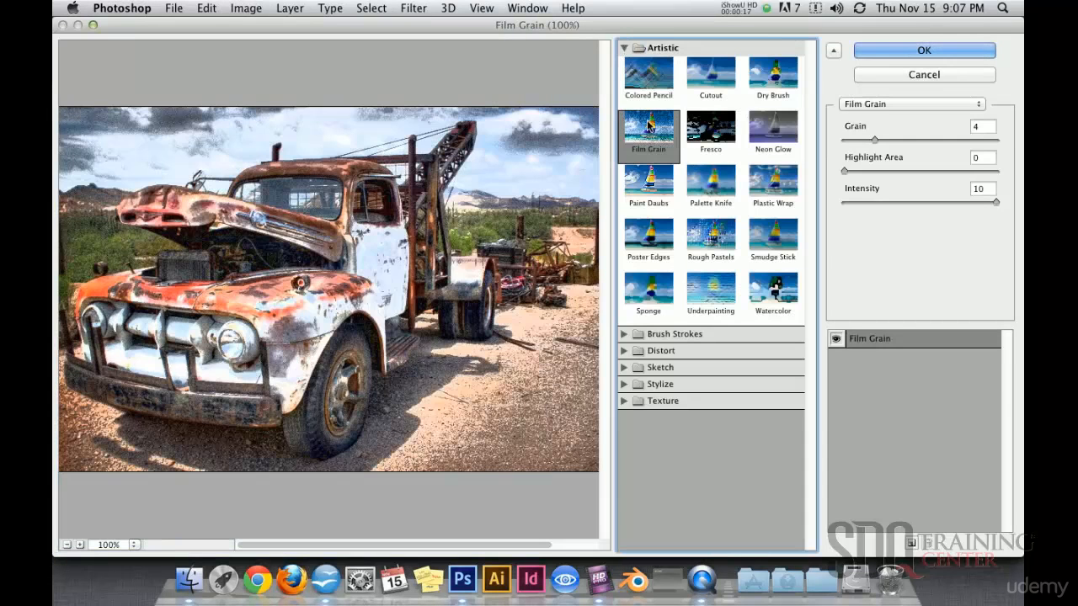
left_click(649, 184)
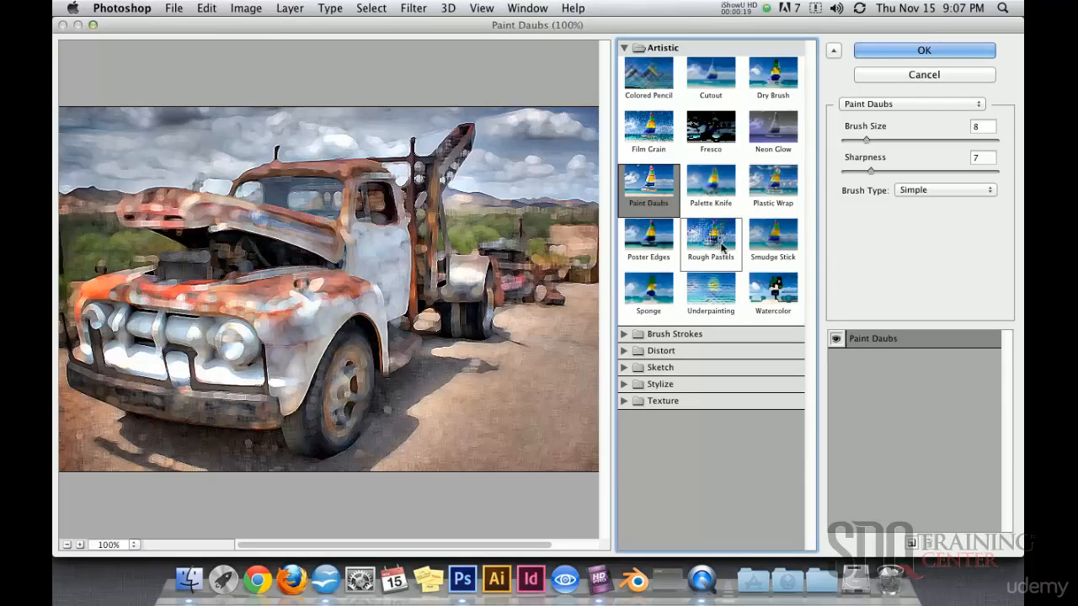
left_click(711, 185)
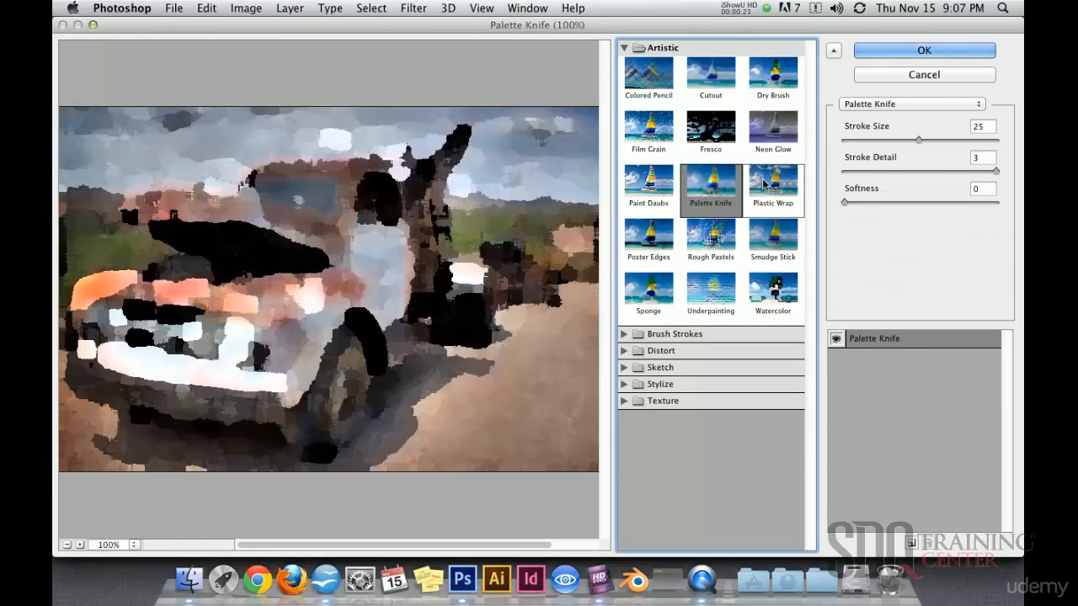
left_click(772, 239)
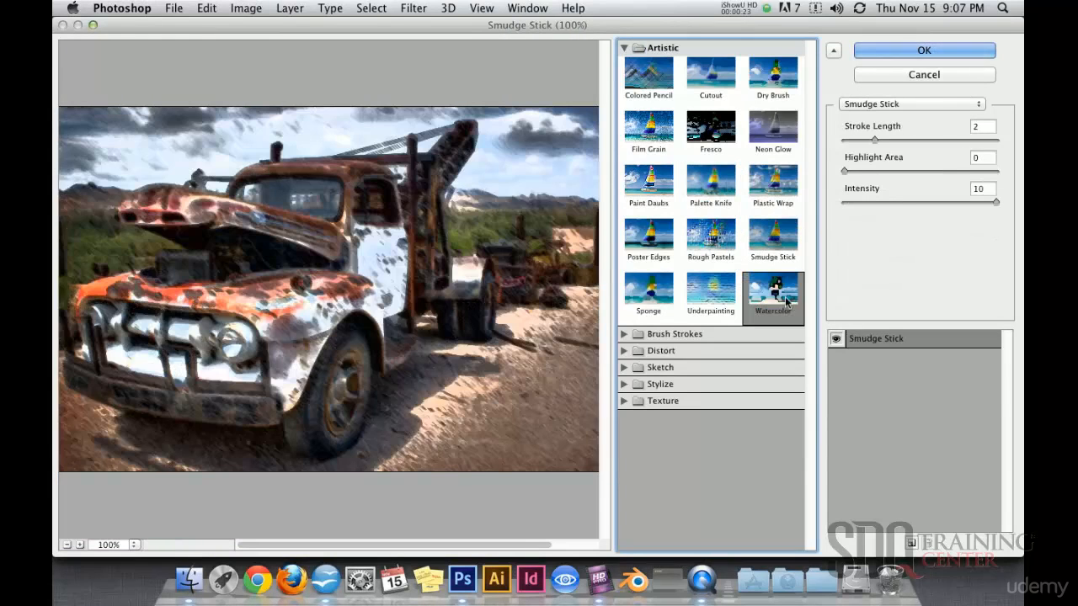
left_click(711, 290)
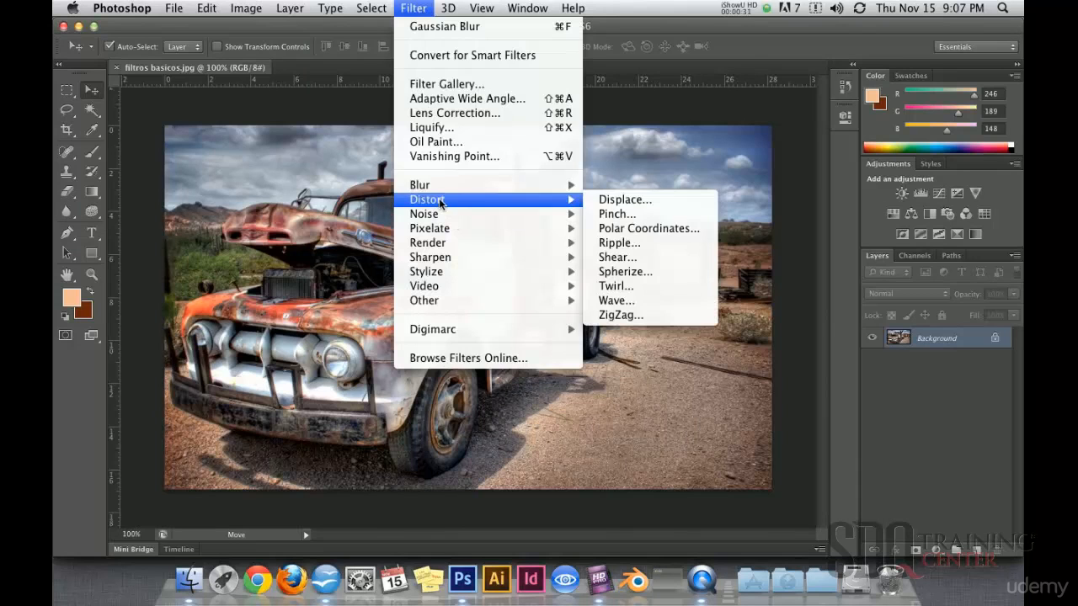
mouse_move(418, 184)
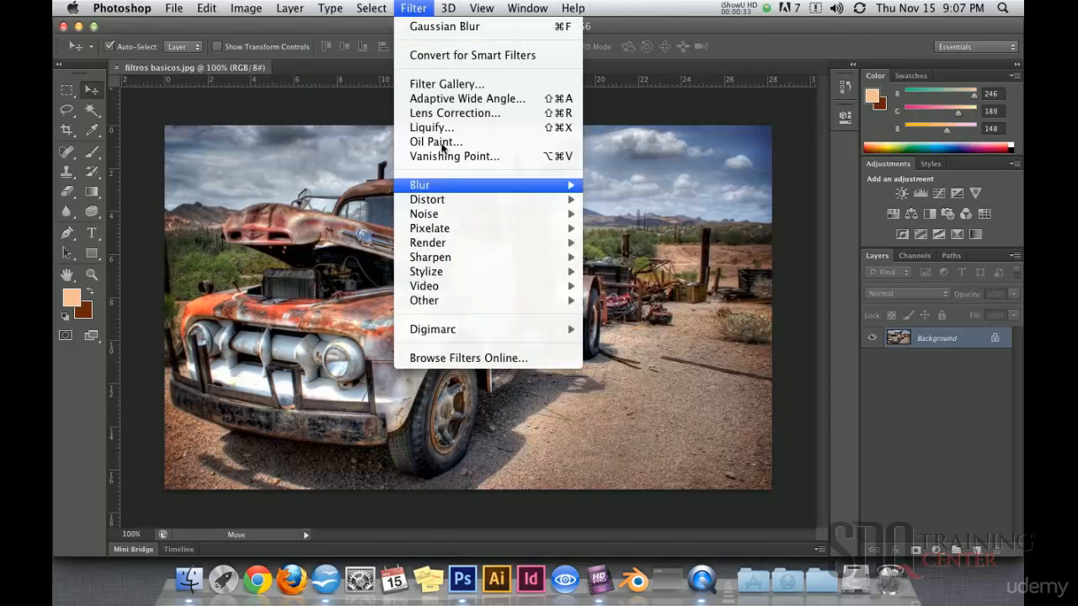
- Apply the Distort > Glass frosted distortion to the truck photo
left_click(446, 85)
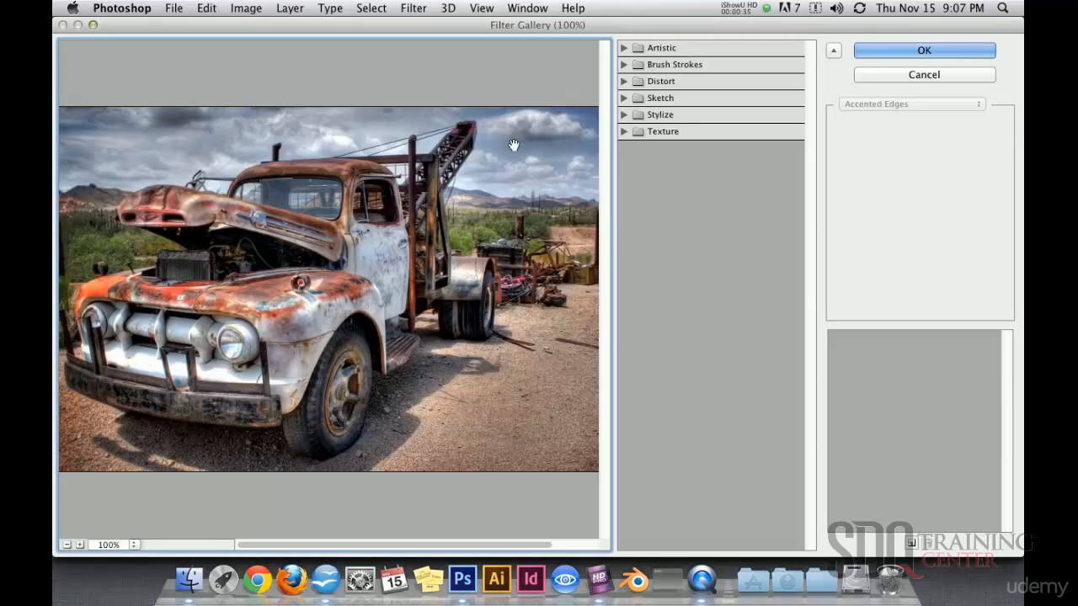
left_click(711, 110)
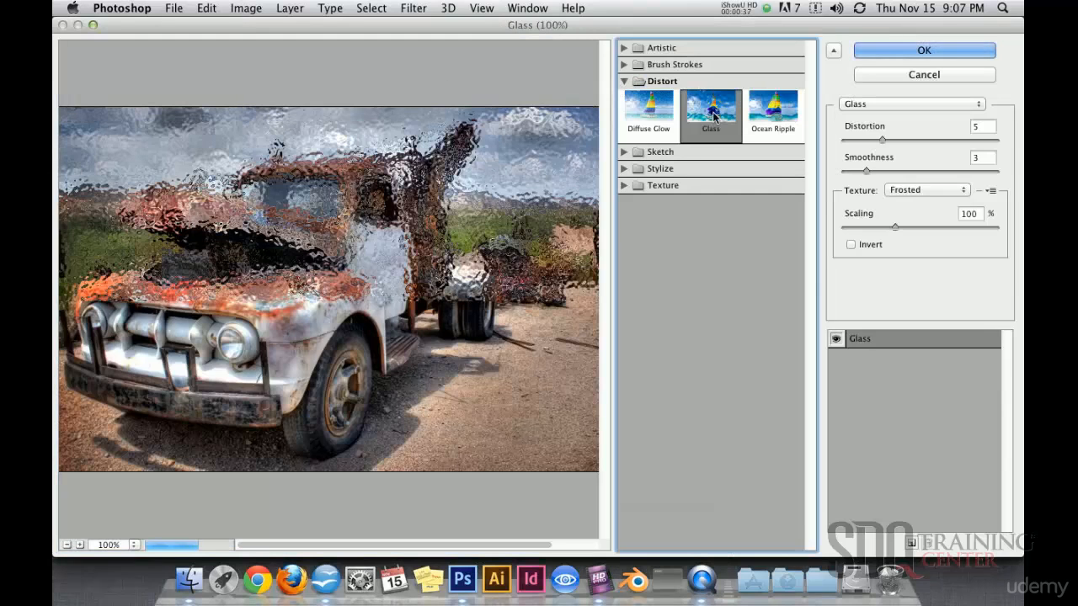
left_click(923, 51)
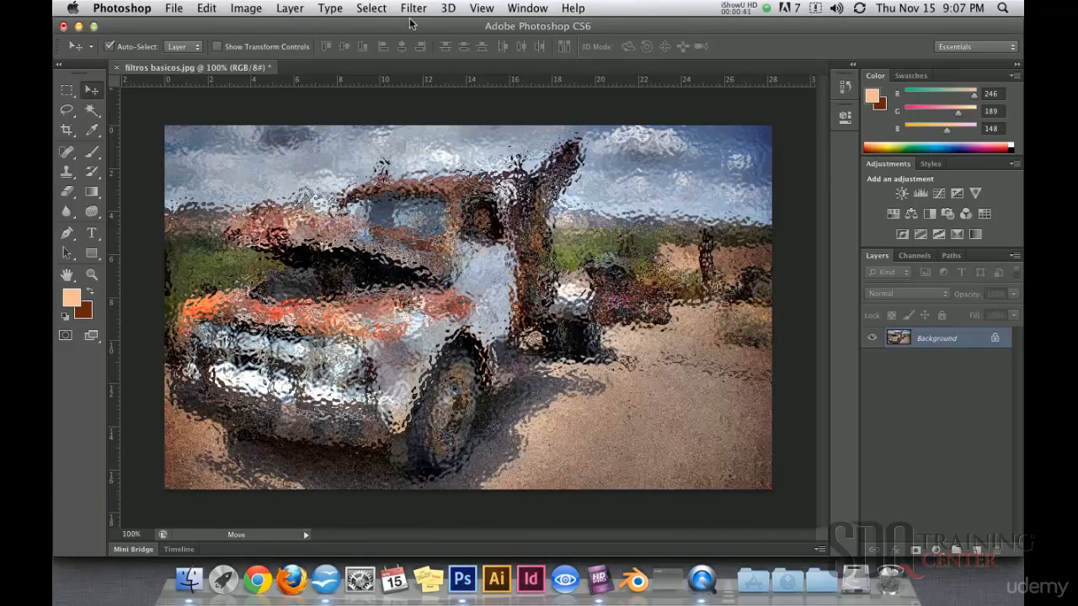
- Glance at the Filter and Arrange menus, then reapply the Glass filter with Cmd+F
left_click(414, 6)
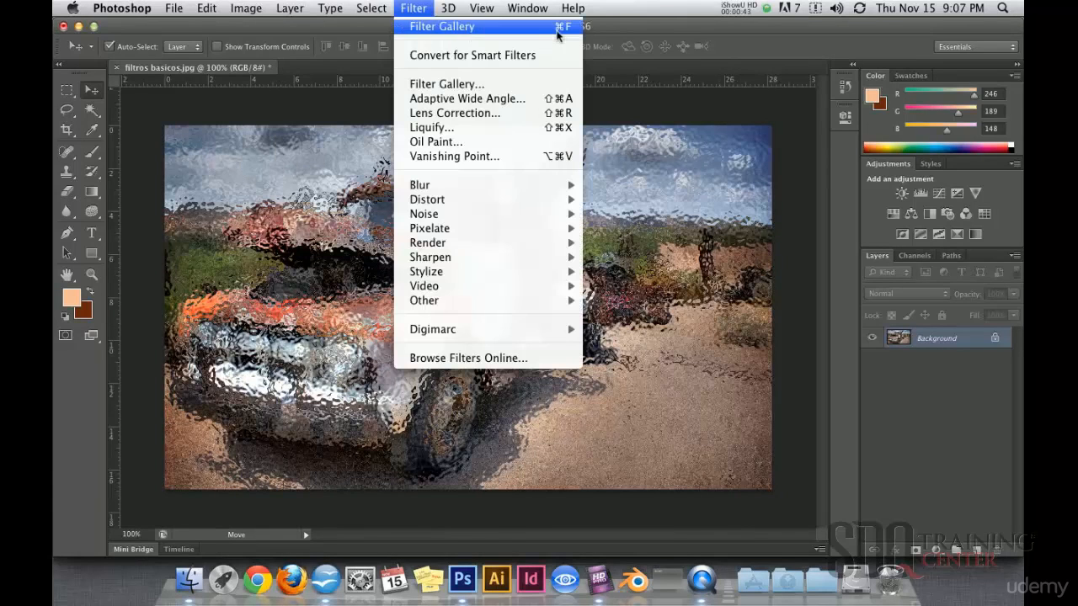
left_click(527, 7)
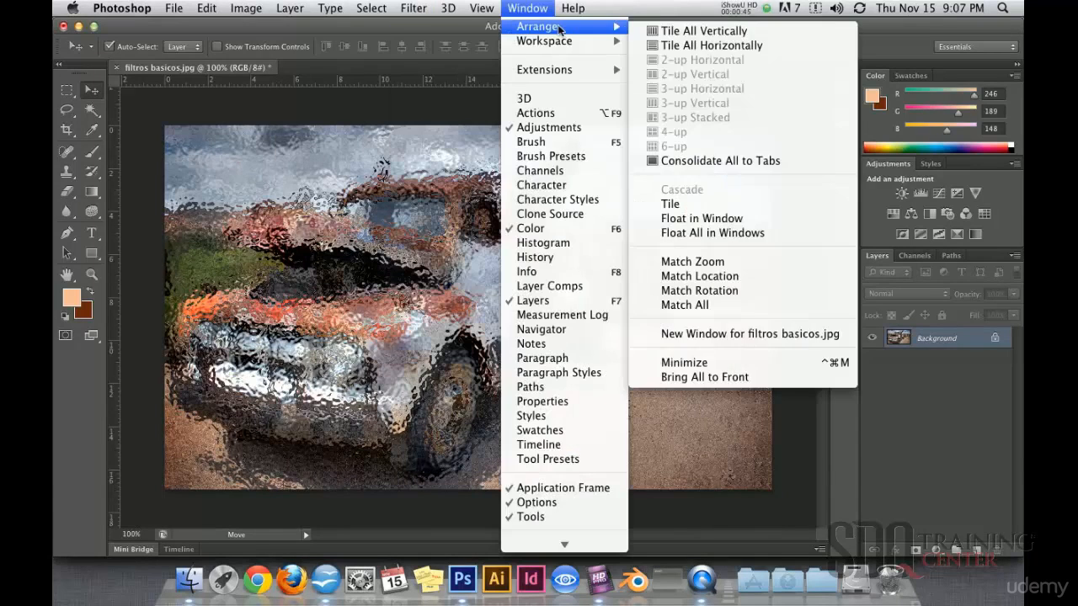
left_click(413, 7)
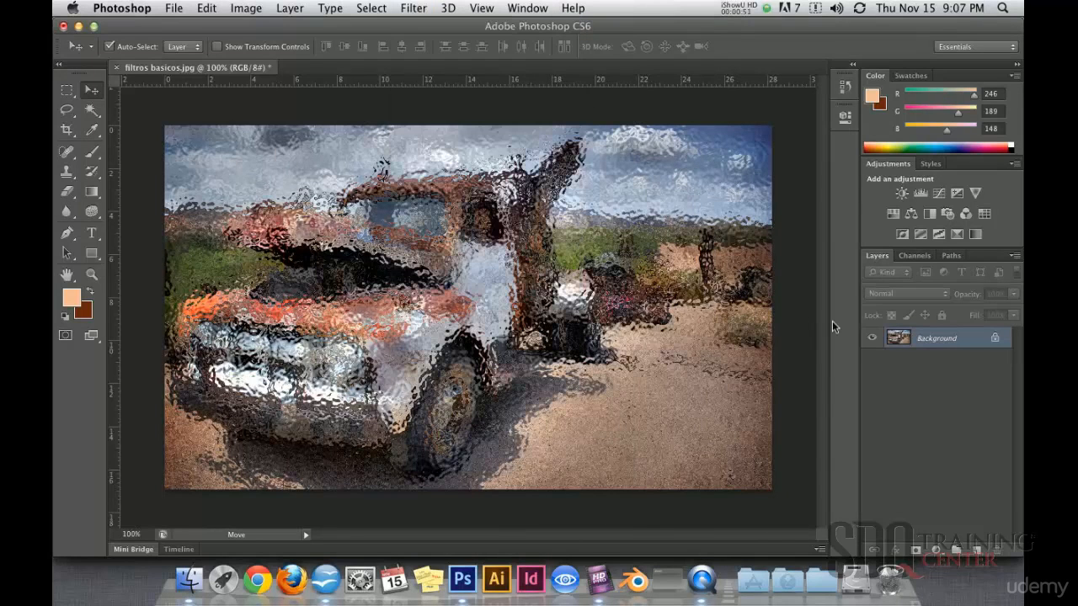
key("cmd+f")
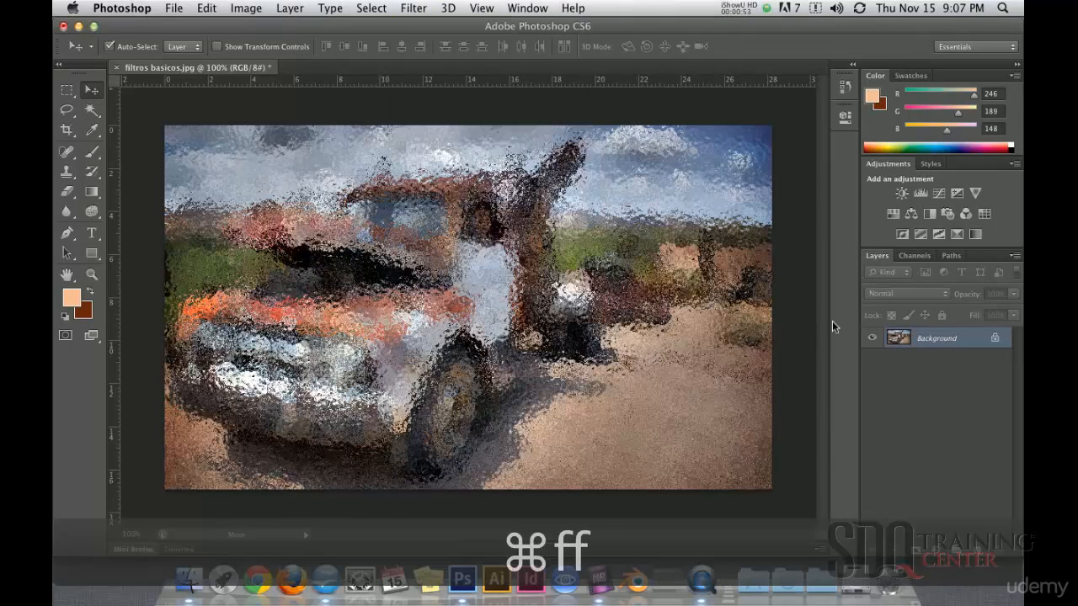
key("cmd+f")
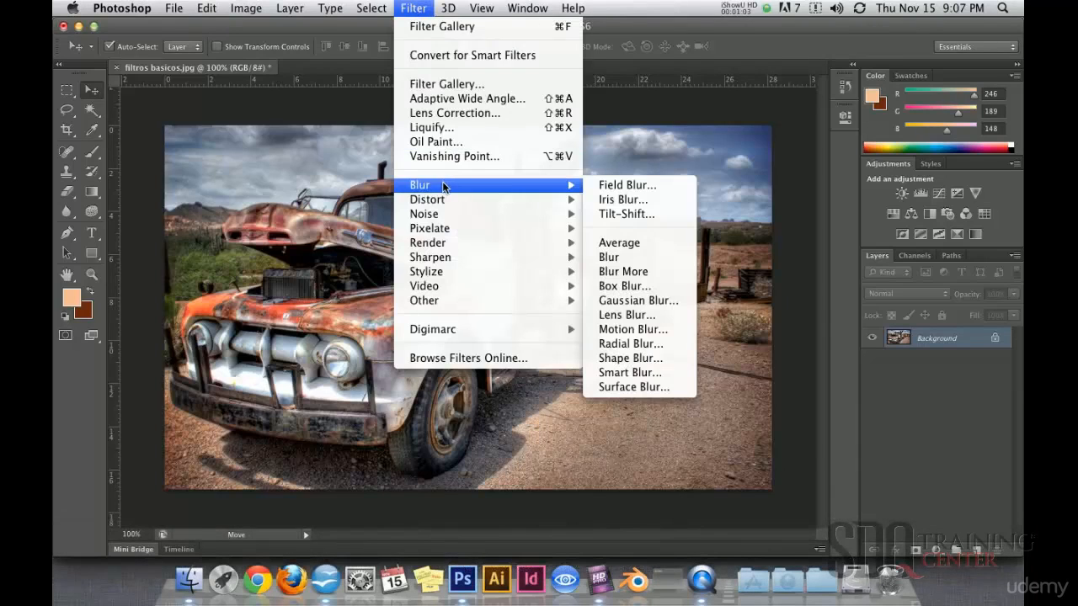
mouse_move(630, 344)
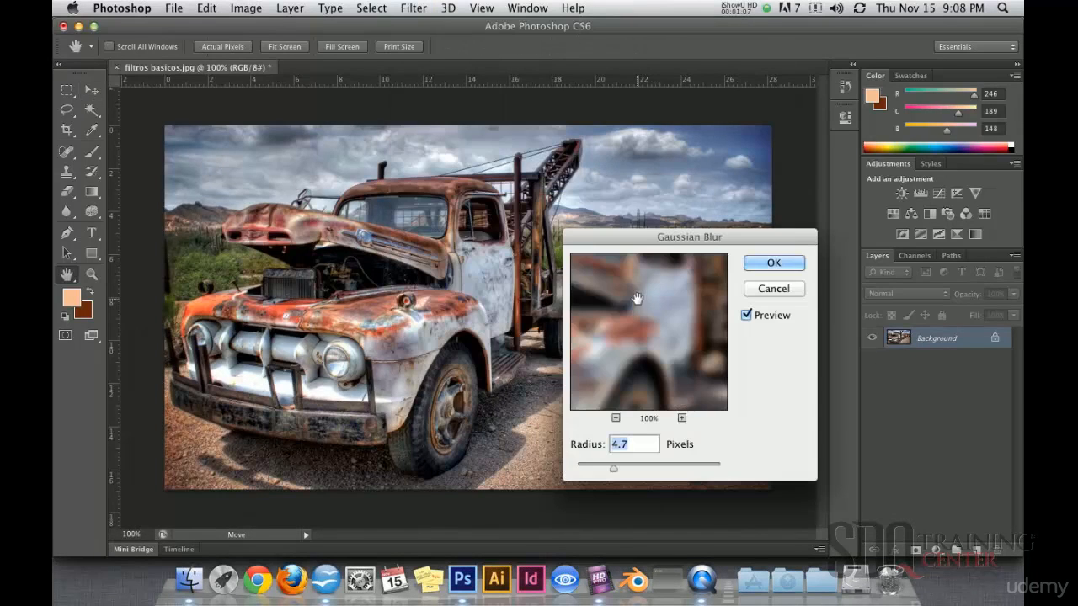
- Apply a Gaussian Blur with a 19.0-pixel radius to the whole photo
left_click_drag(613, 464, 640, 465)
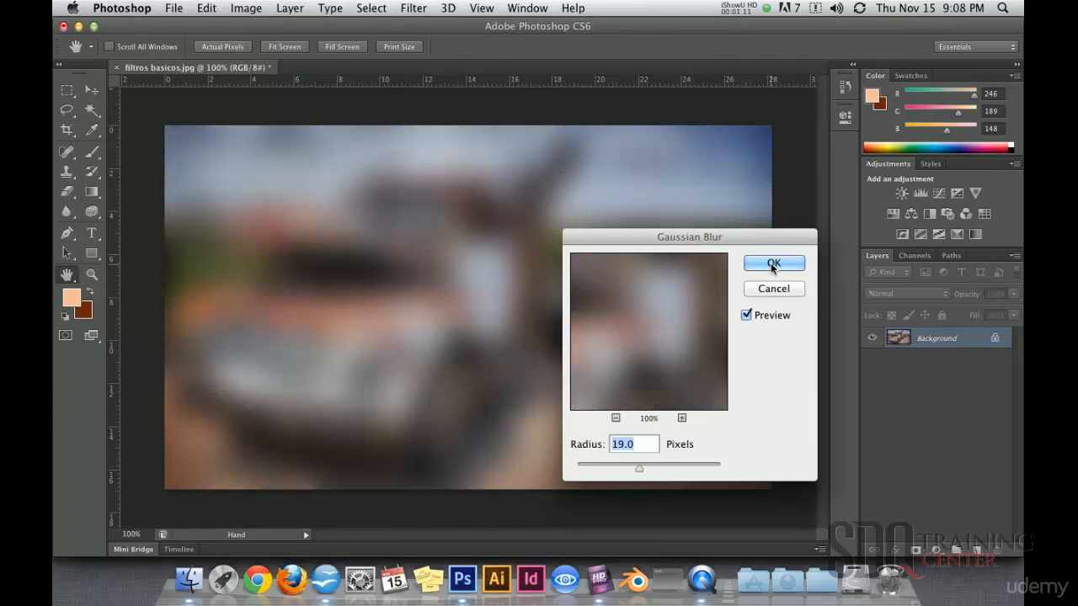
left_click(774, 262)
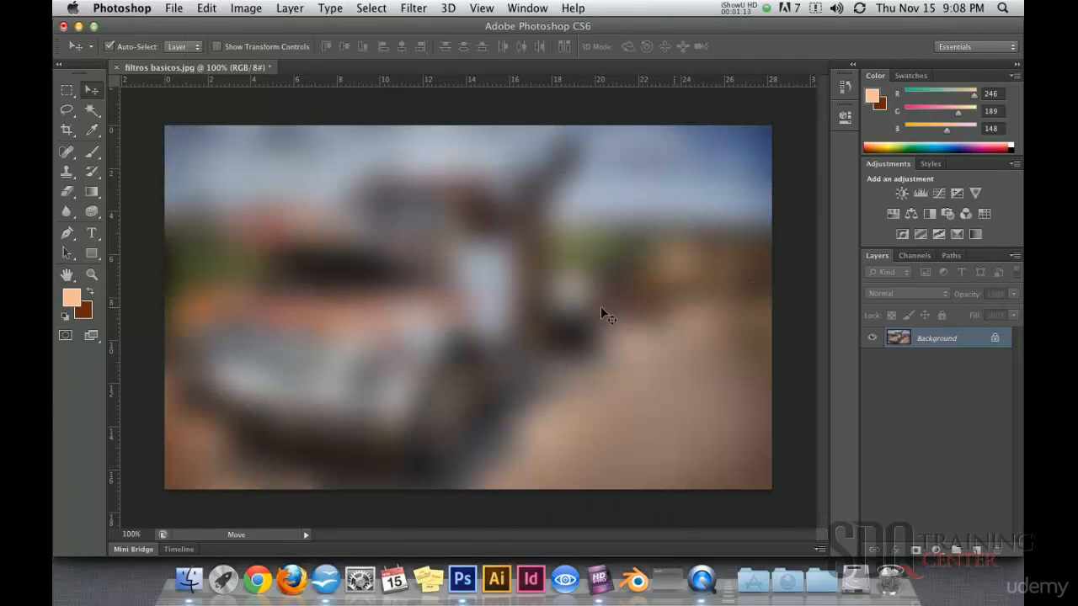
- Hunt through the Edit, Filter and Image menus and open Fade Gaussian Blur
left_click(206, 7)
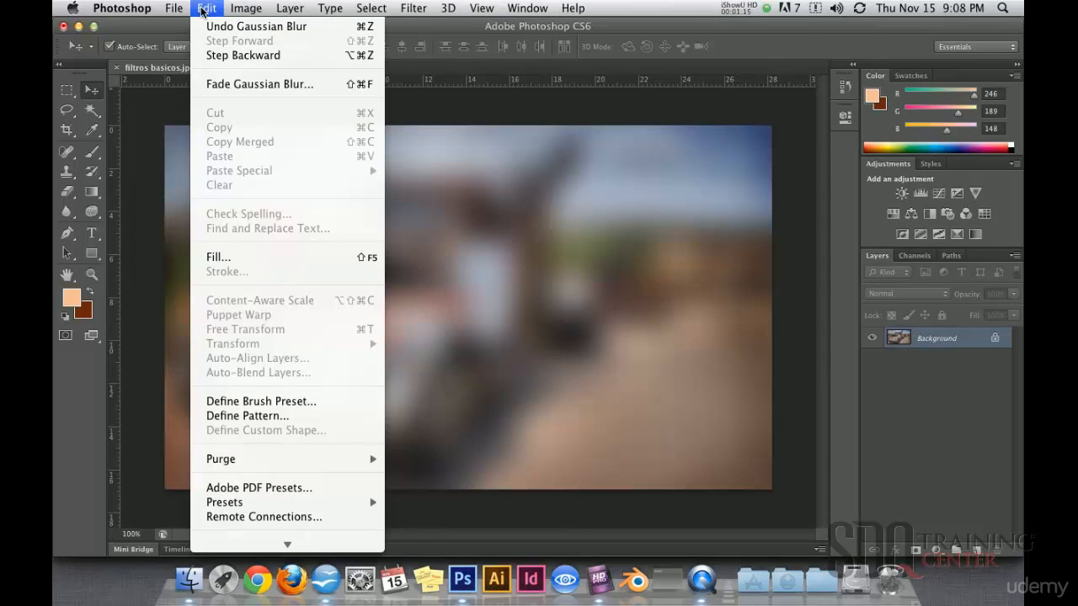
mouse_move(259, 84)
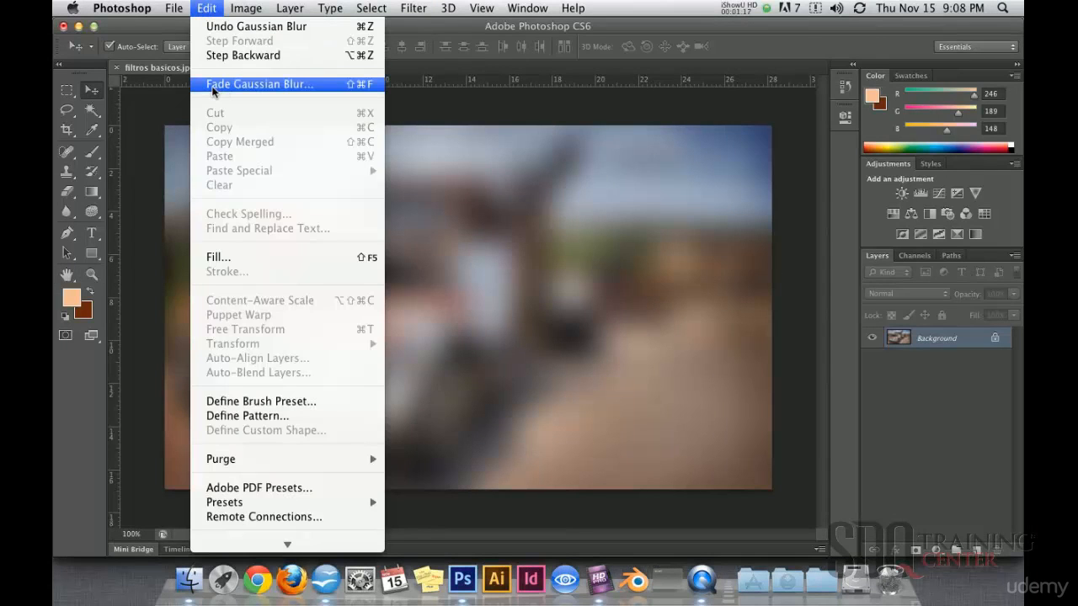
mouse_move(206, 9)
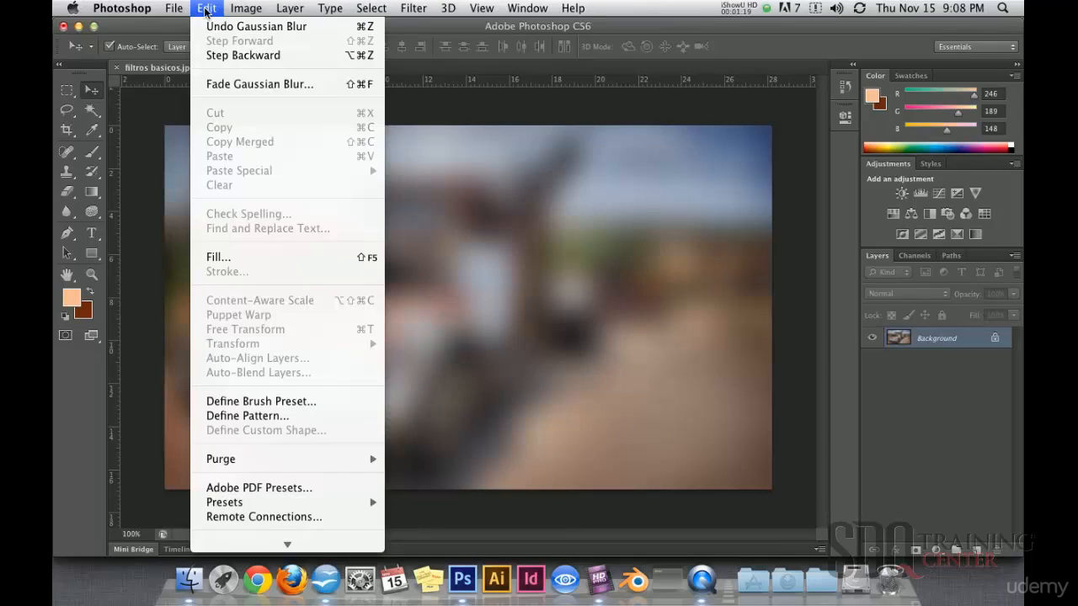
mouse_move(260, 84)
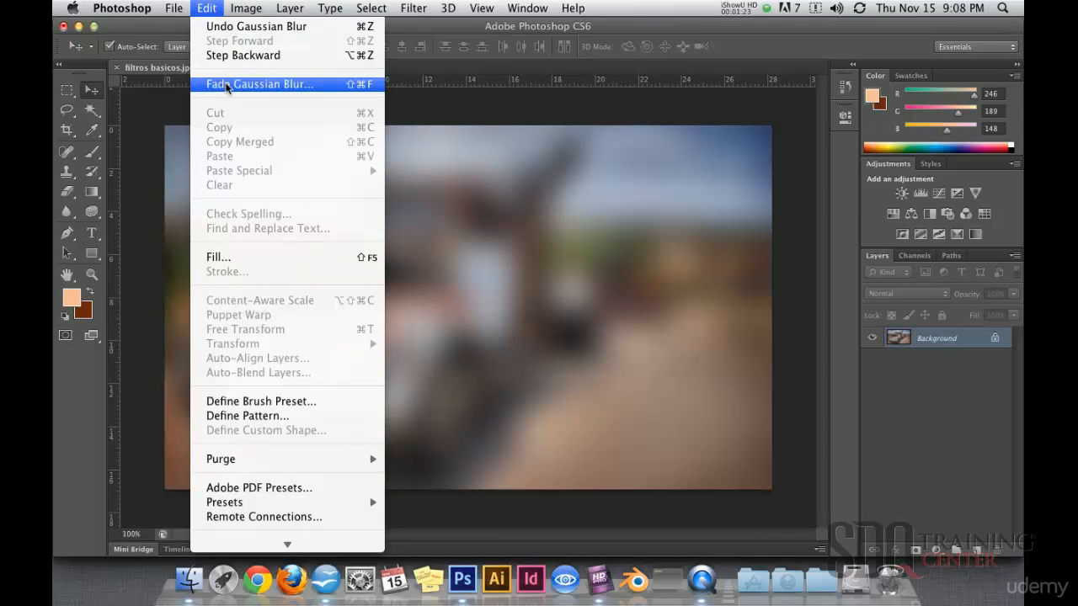
left_click(413, 6)
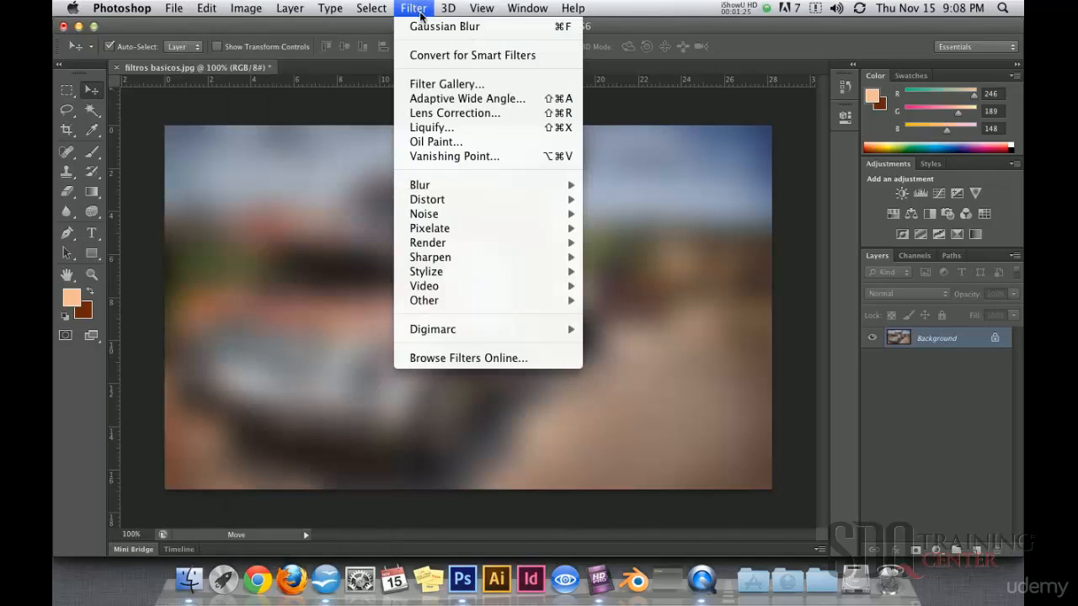
left_click(246, 6)
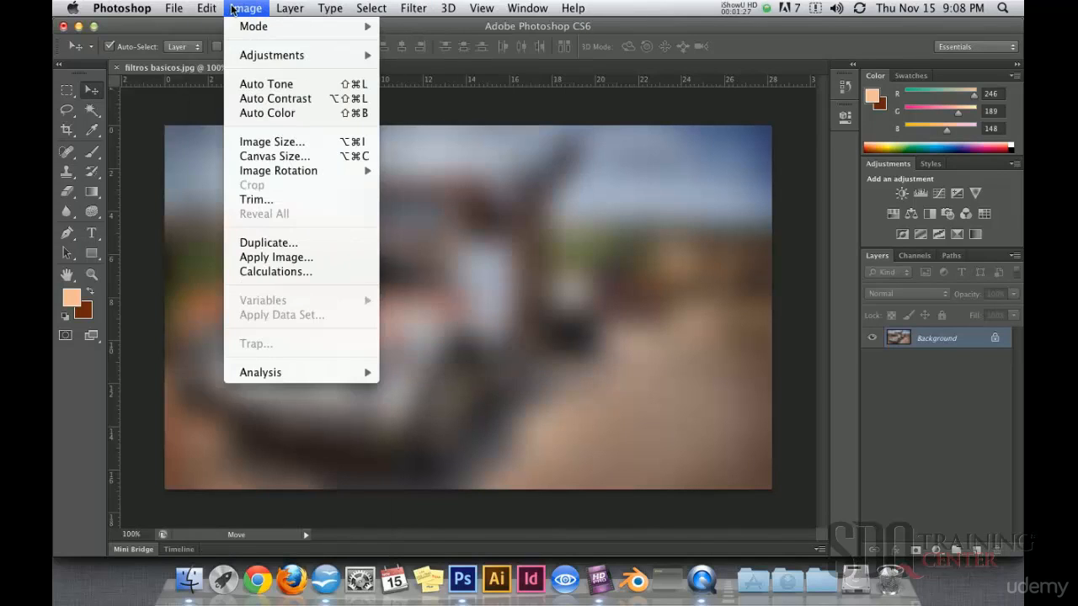
left_click(206, 7)
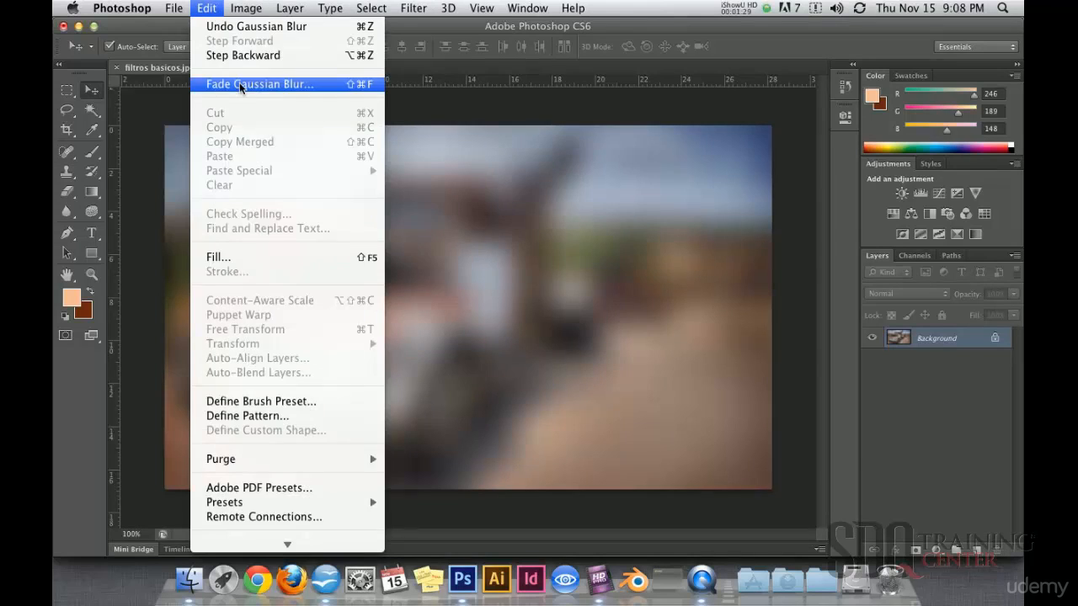
left_click(259, 84)
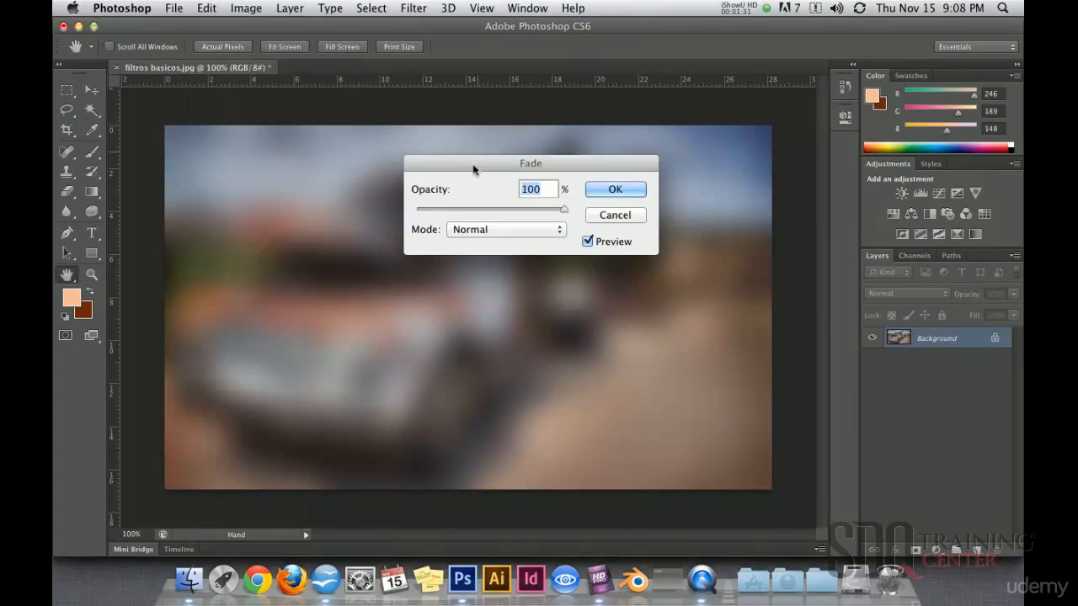
- Lower the fade opacity to 78% and blend the blur in Overlay mode
left_click_drag(566, 209, 586, 184)
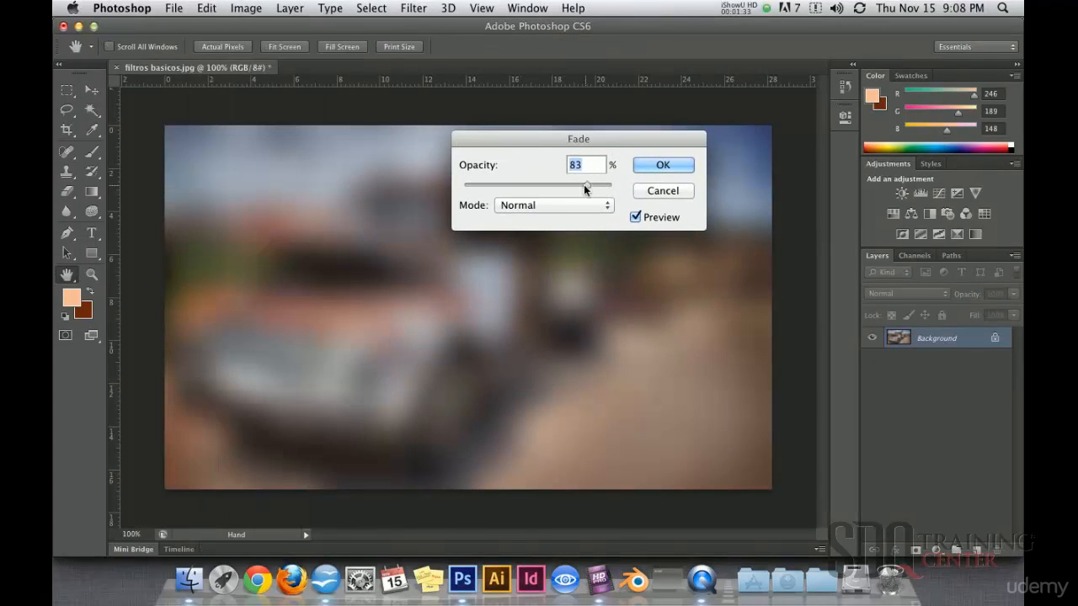
left_click_drag(586, 184, 547, 183)
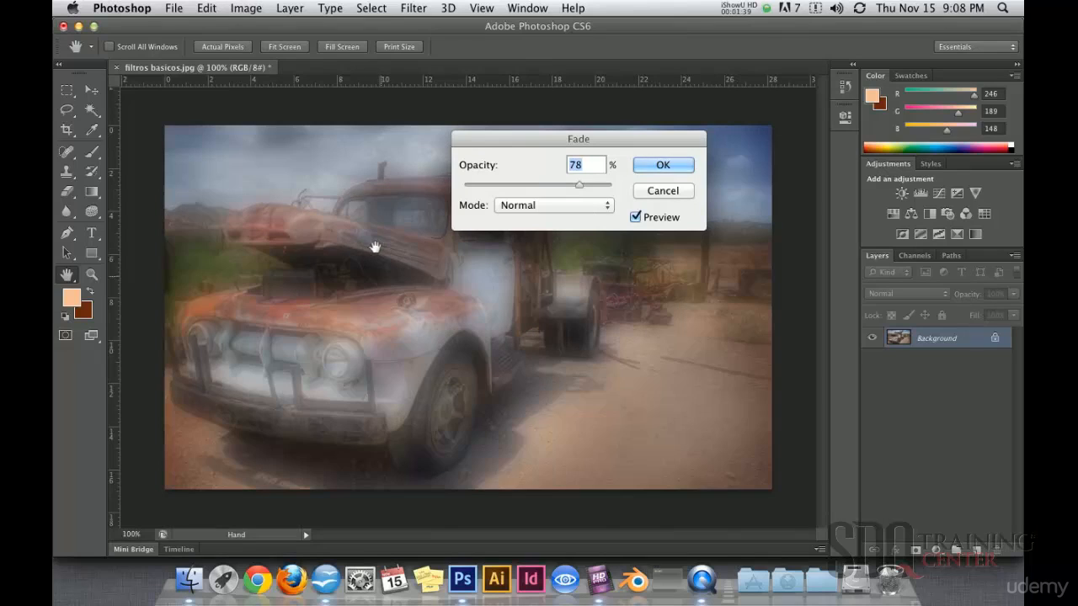
left_click(552, 205)
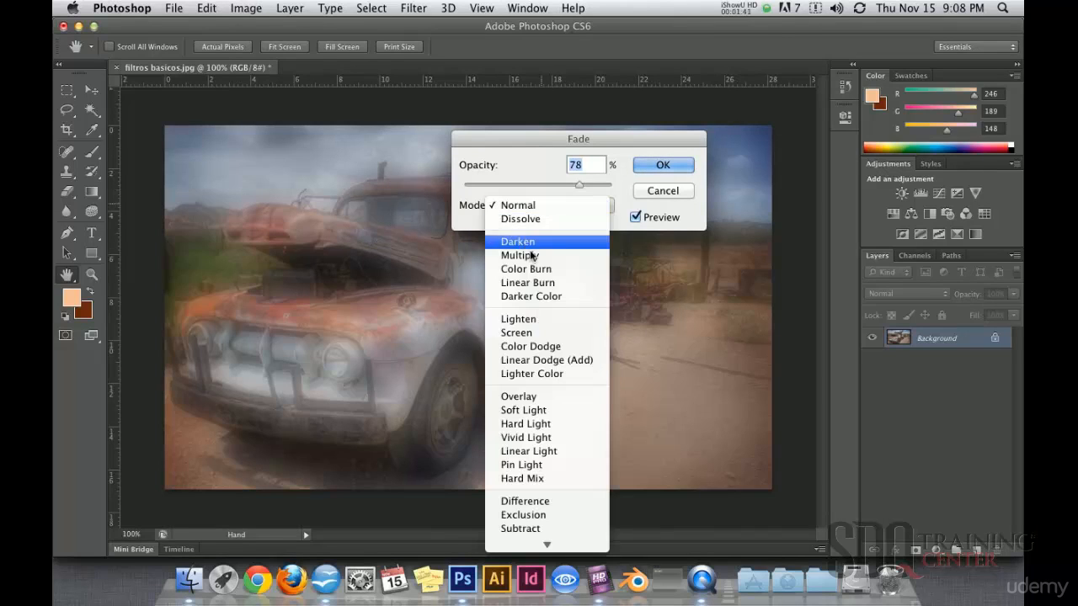
mouse_move(519, 396)
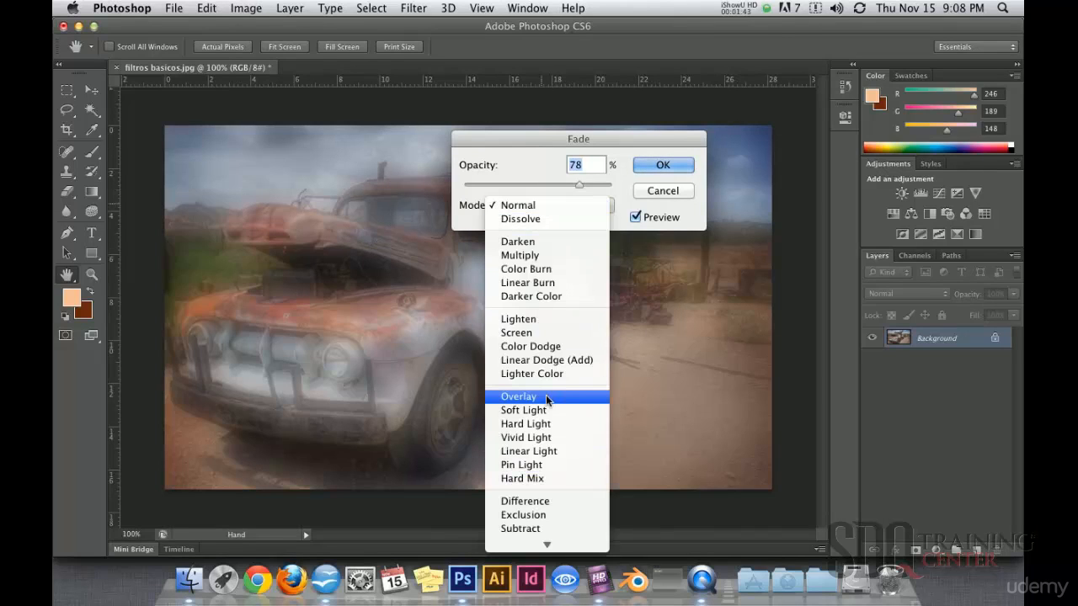
left_click(519, 396)
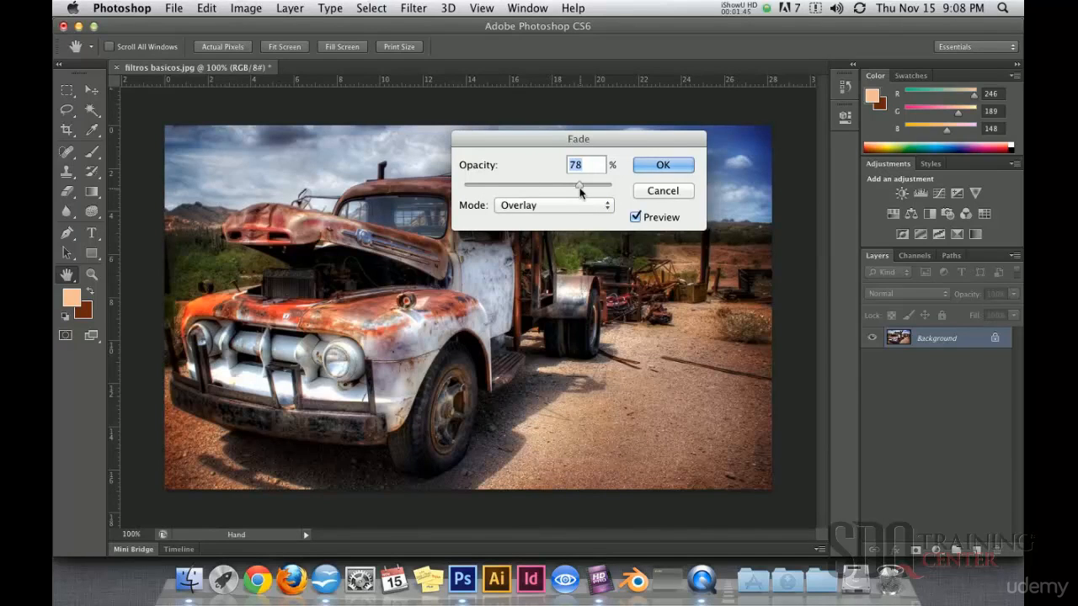
- Raise the fade opacity back to 100%, inspect the truck, then cancel the fade
left_click_drag(580, 185, 609, 185)
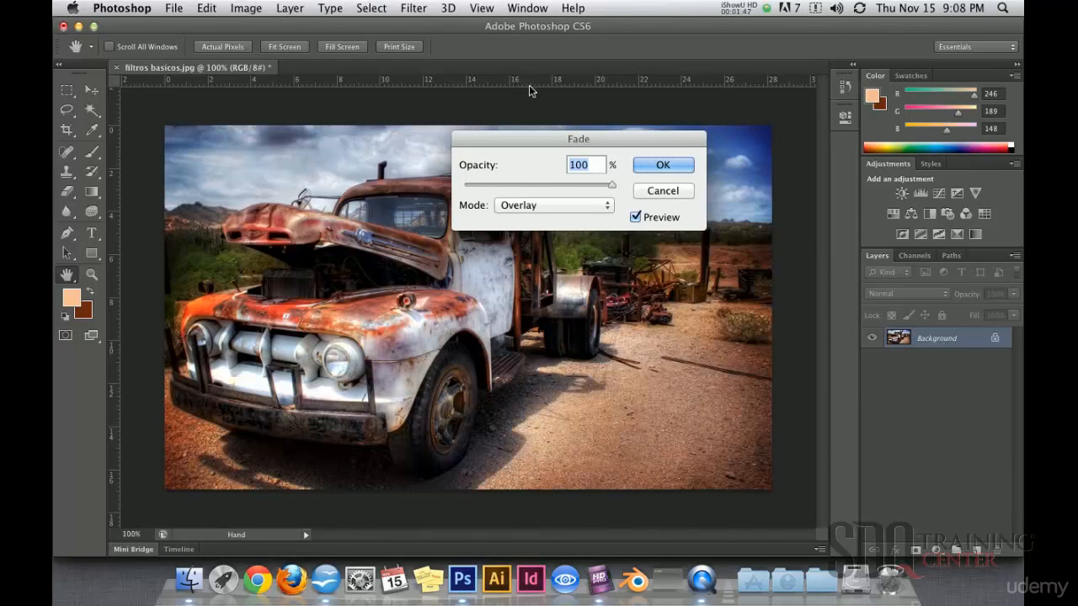
left_click_drag(580, 138, 715, 124)
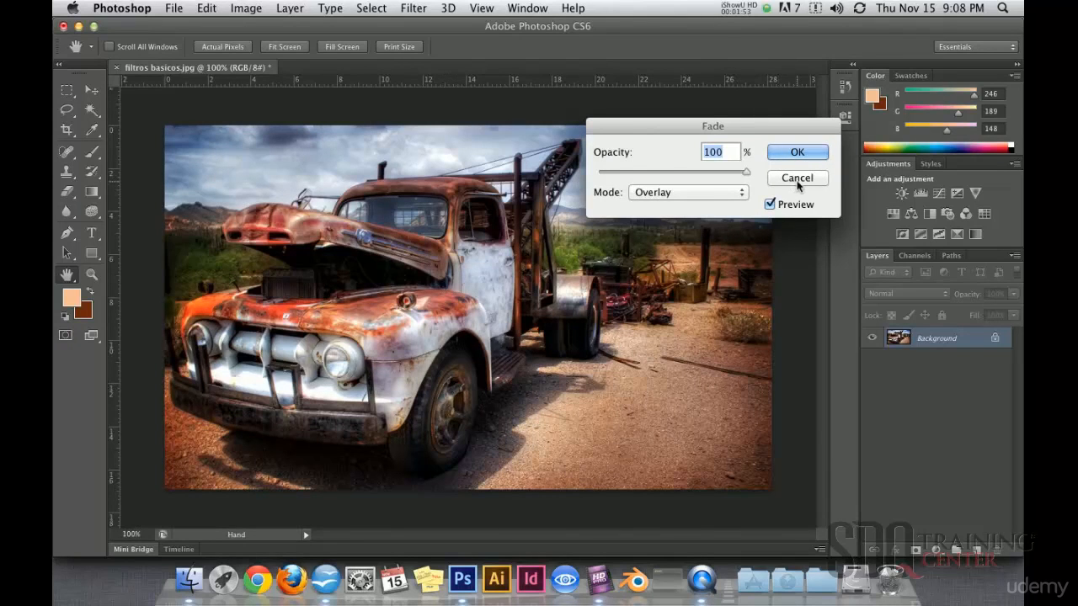
left_click(797, 152)
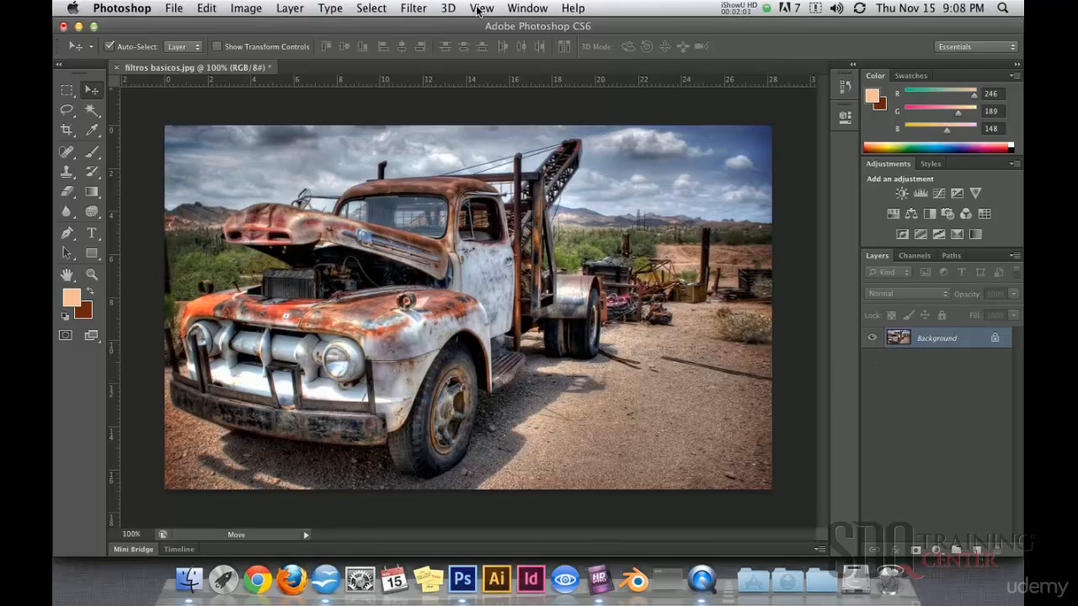
- Convert the truck layer for Smart Filters, confirming the smart object alert
left_click(414, 7)
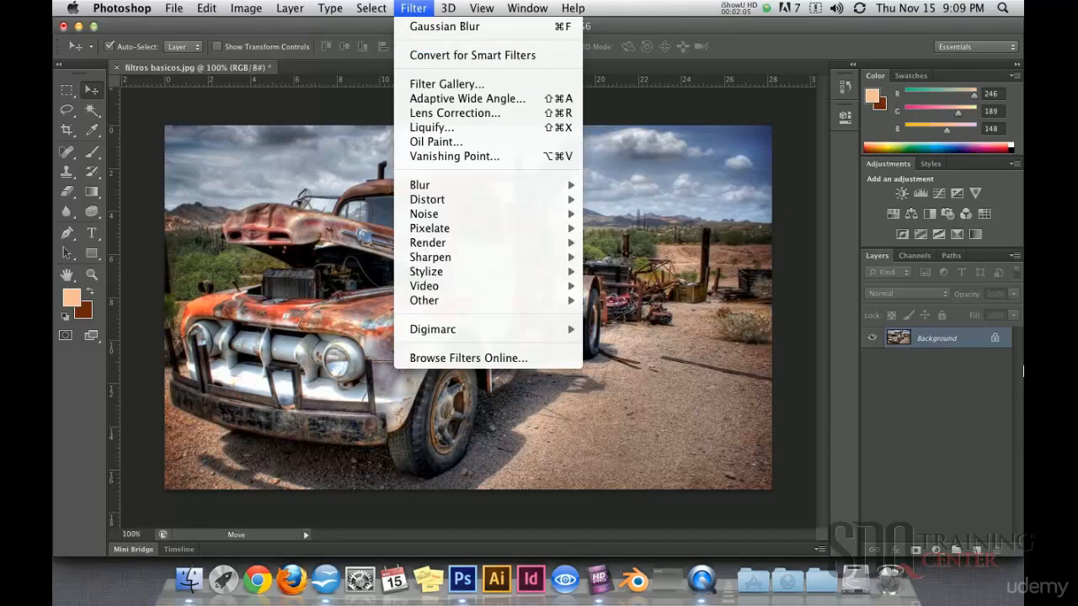
mouse_move(472, 53)
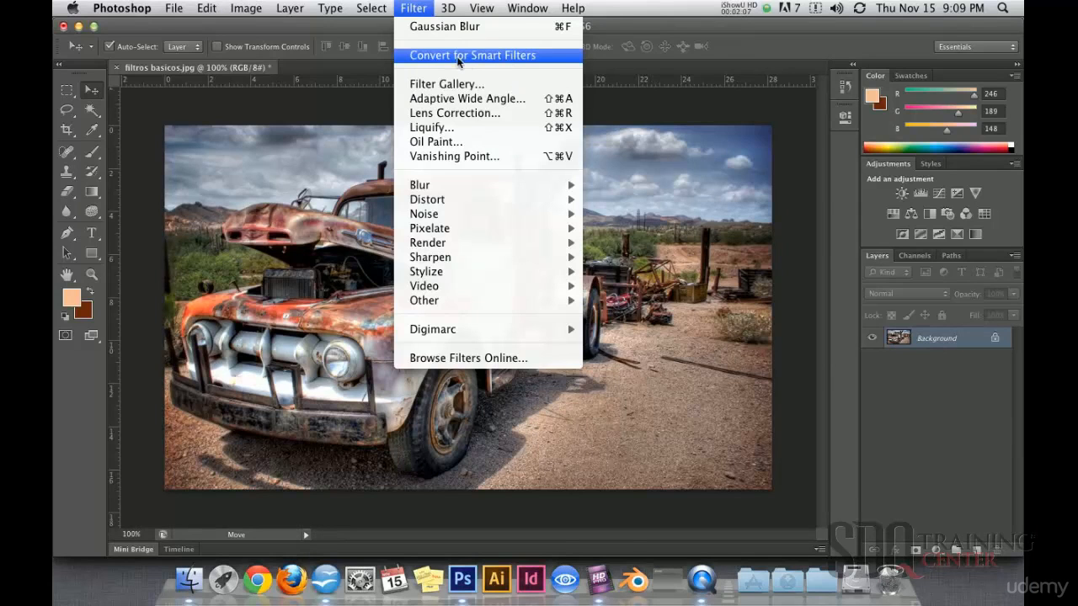
mouse_move(445, 61)
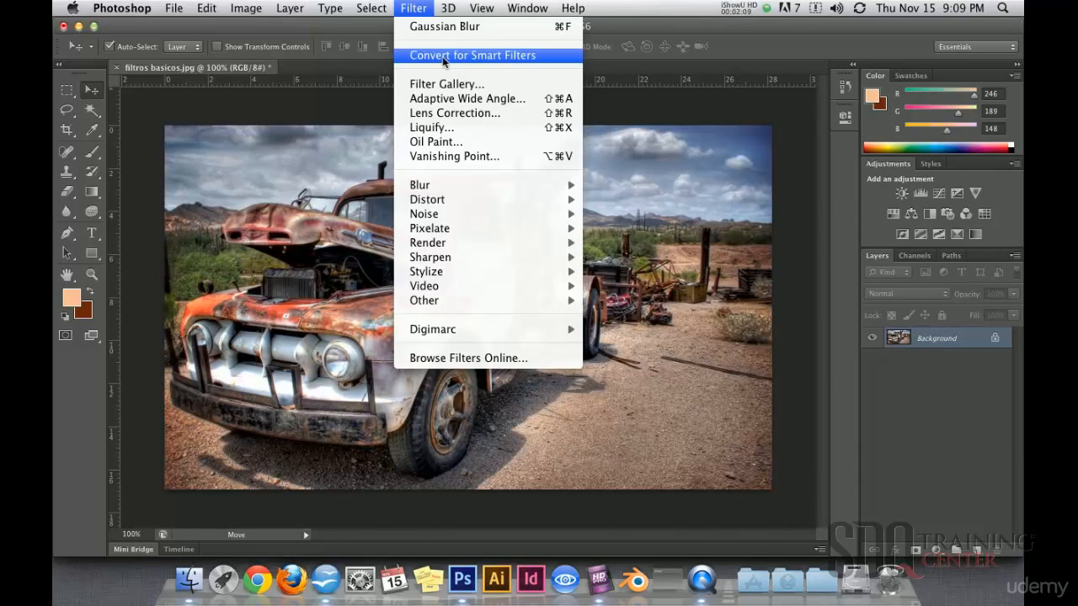
left_click(472, 54)
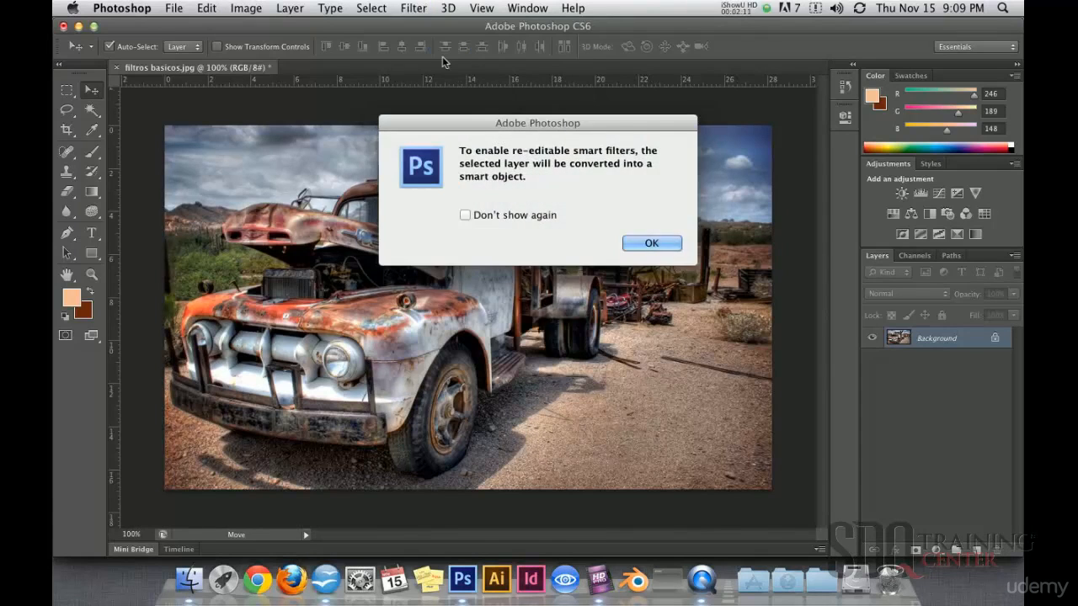
left_click(650, 243)
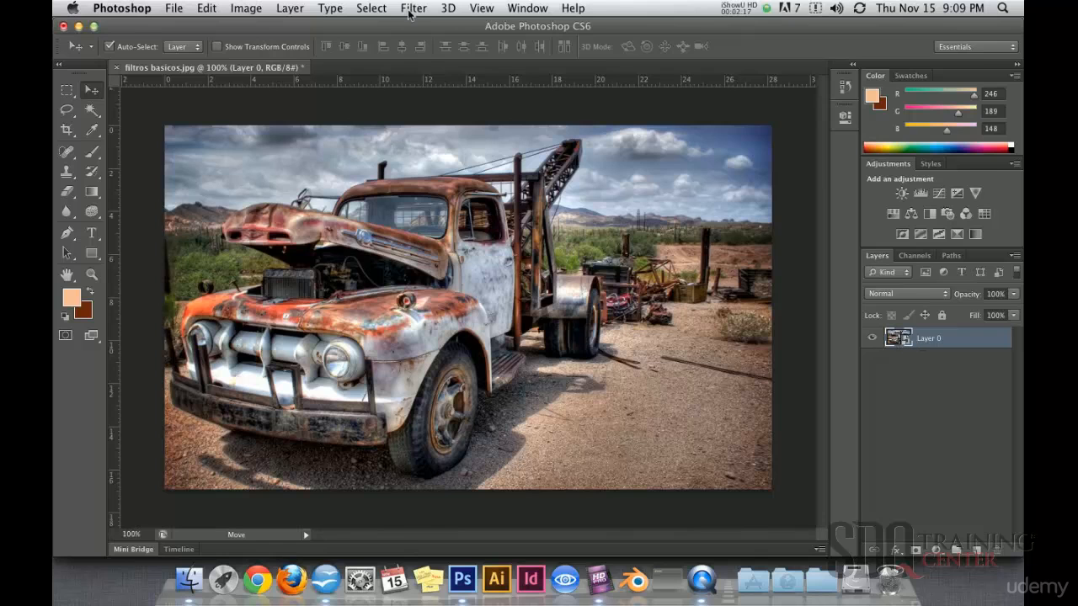
left_click(415, 7)
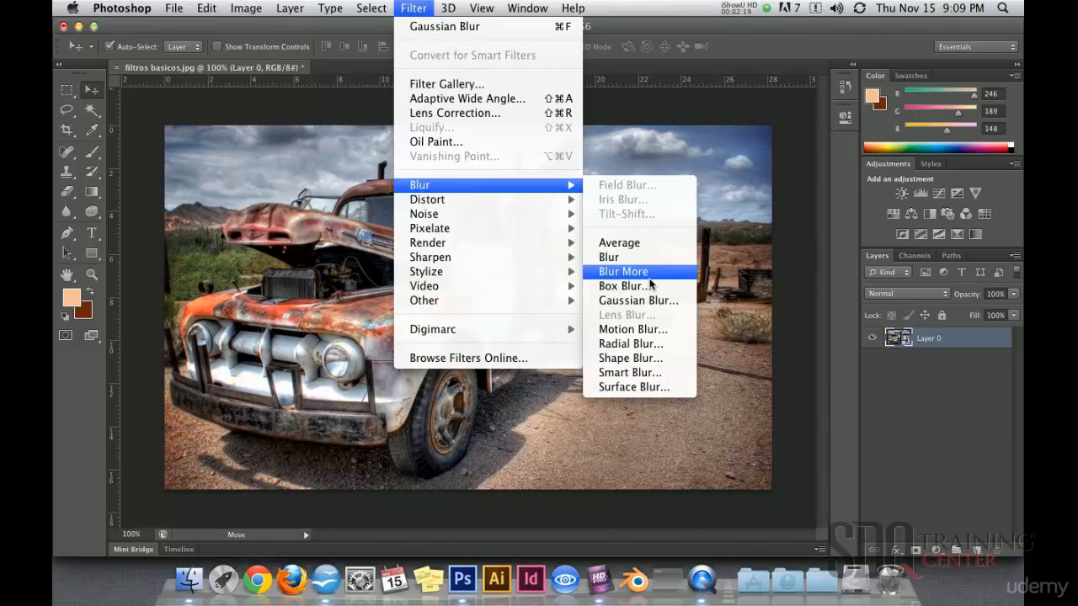
- Apply Gaussian Blur as a smart filter and toggle its visibility to compare
left_click(637, 300)
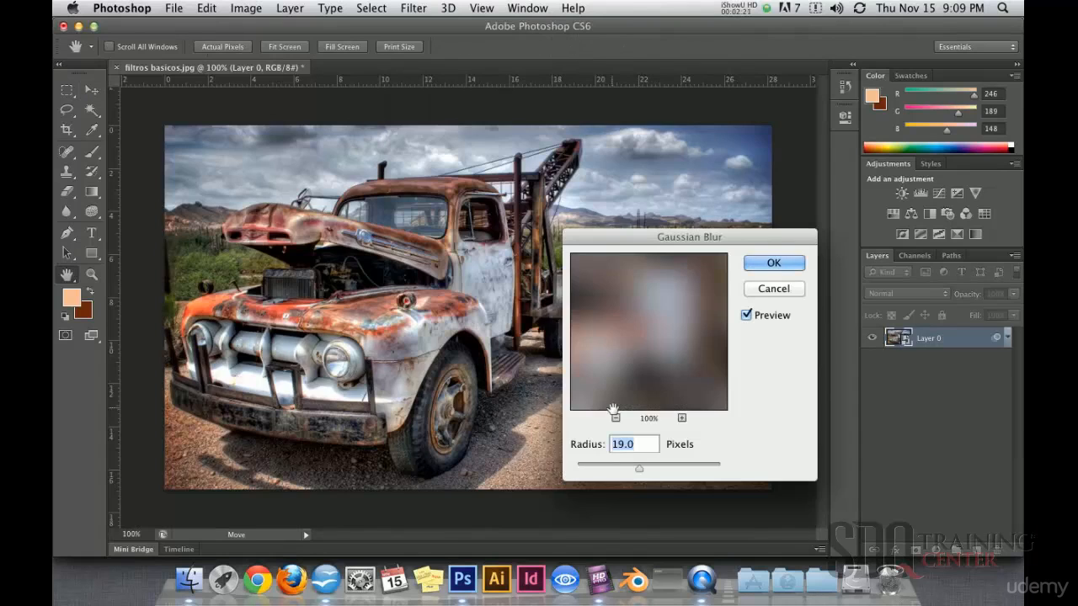
left_click(772, 263)
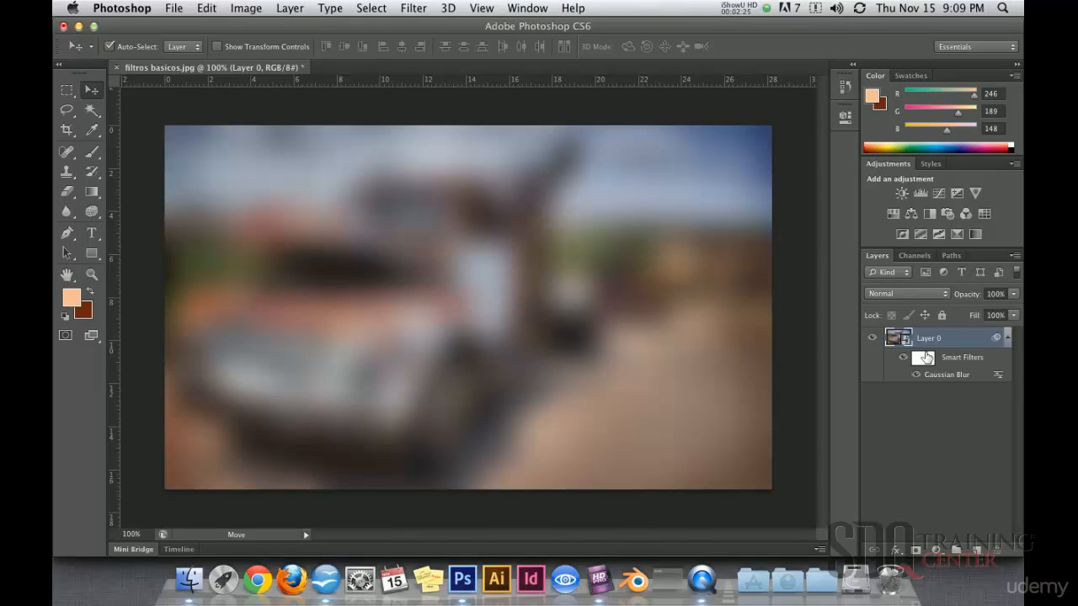
left_click(903, 357)
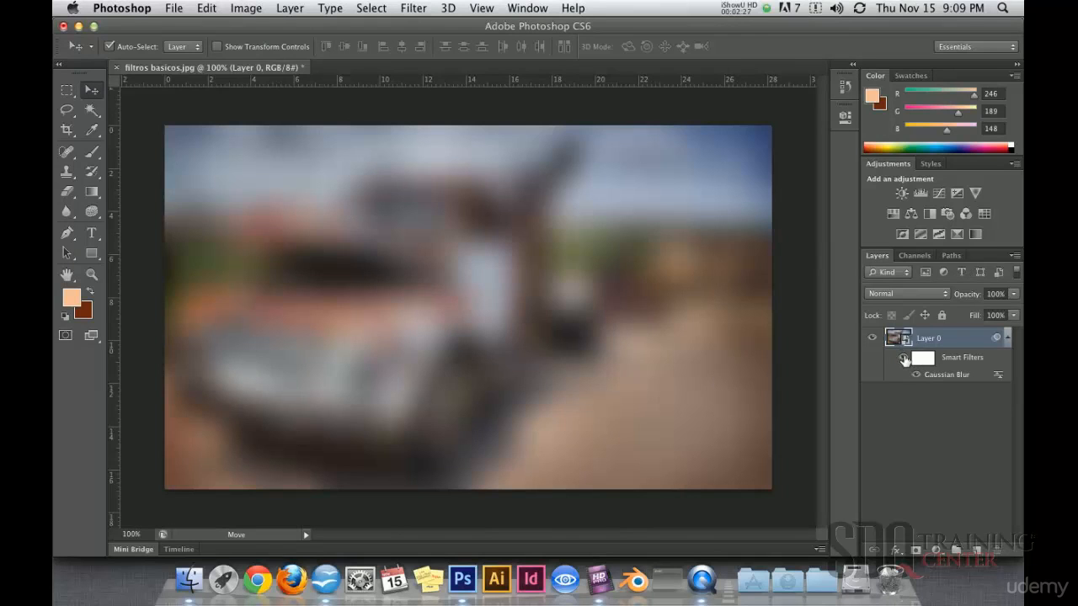
left_click(896, 360)
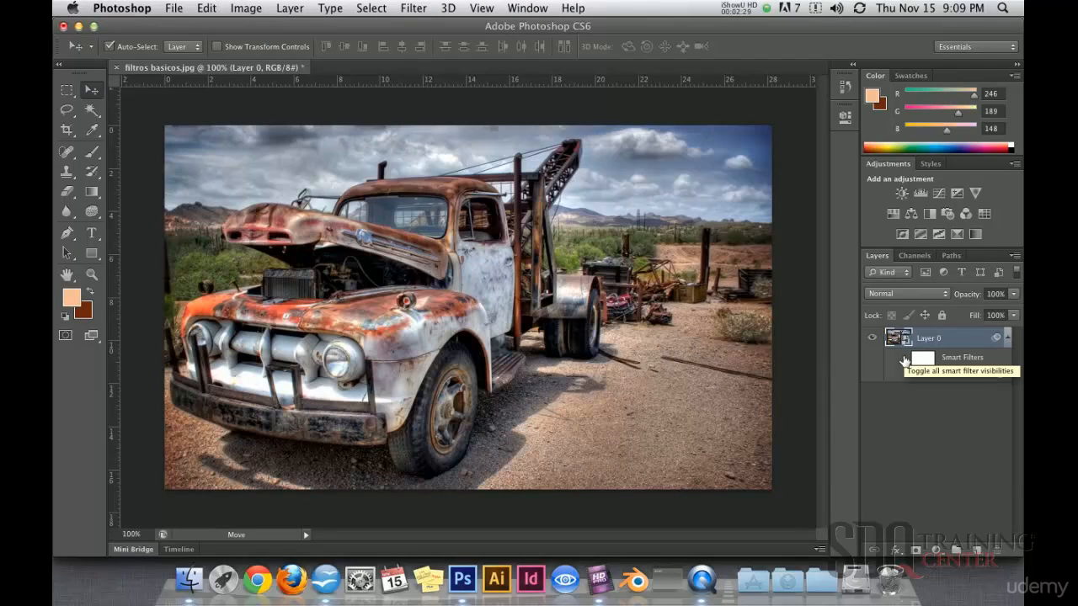
left_click(903, 357)
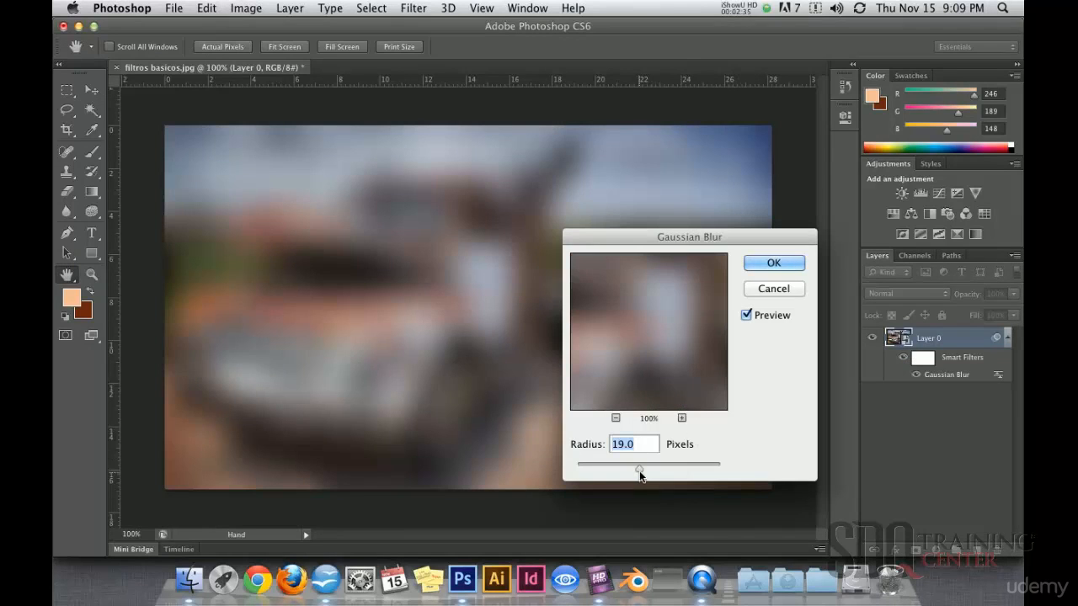
- Re-edit the smart Gaussian Blur down to a 5.2-pixel radius
left_click_drag(639, 468, 617, 463)
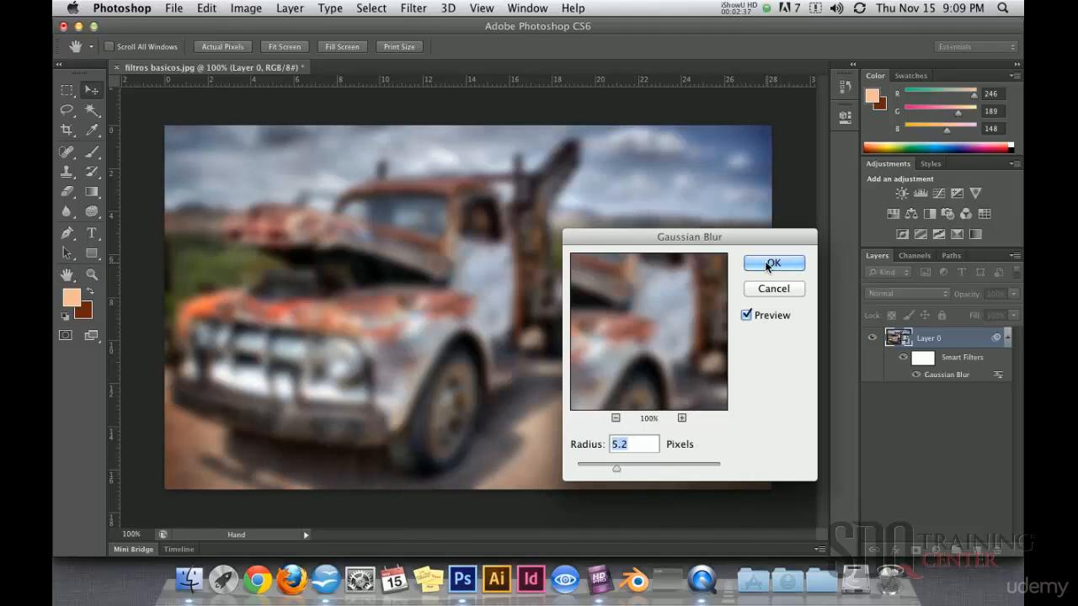
left_click(771, 263)
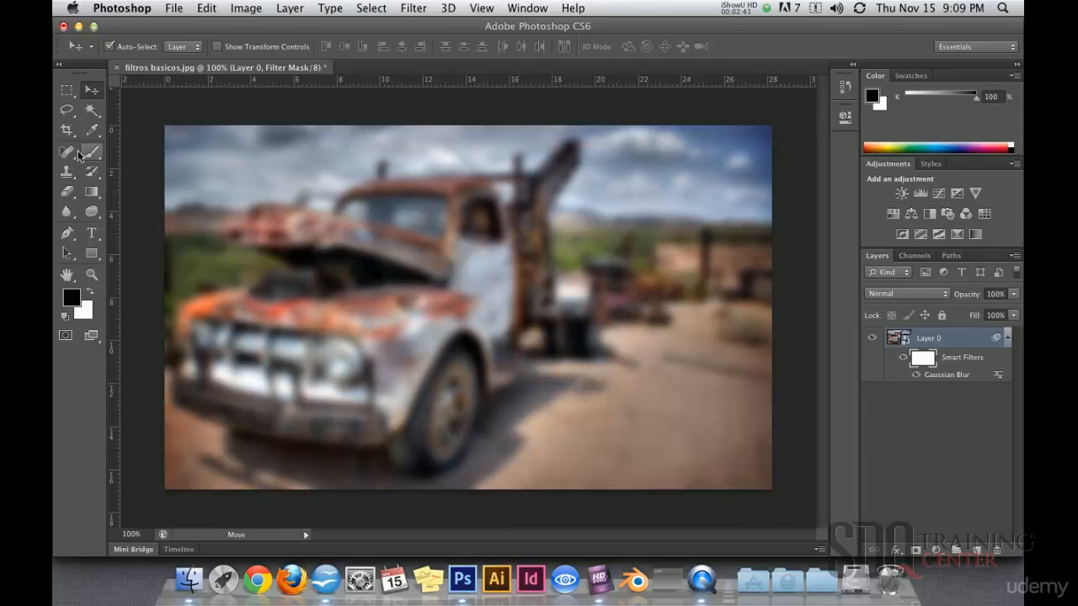
- Brush black onto the filter mask over the truck so it stays sharp against the blurred background
left_click(91, 152)
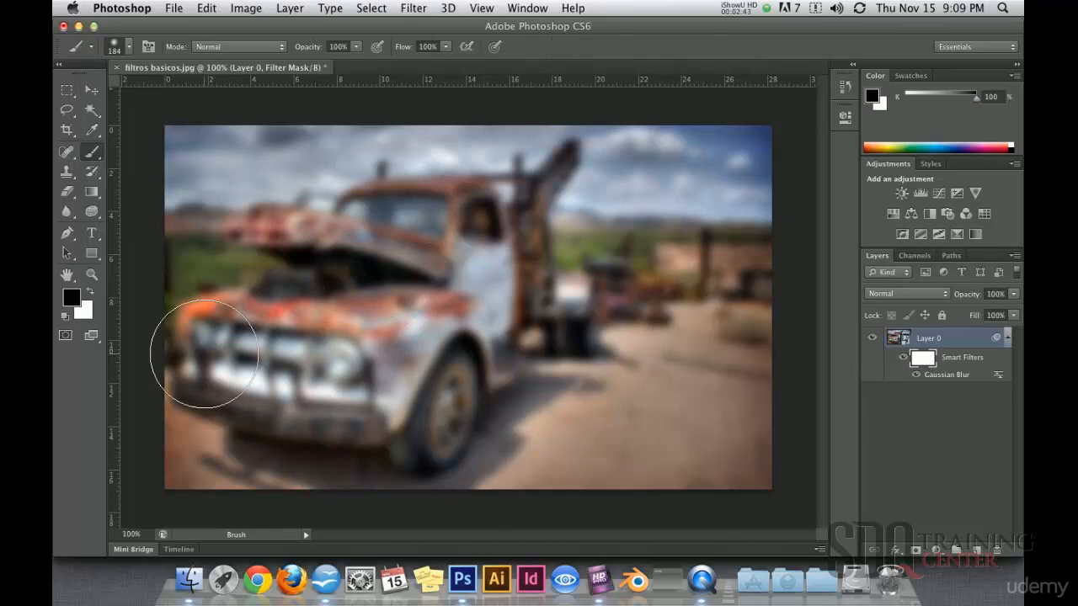
left_click_drag(205, 353, 269, 328)
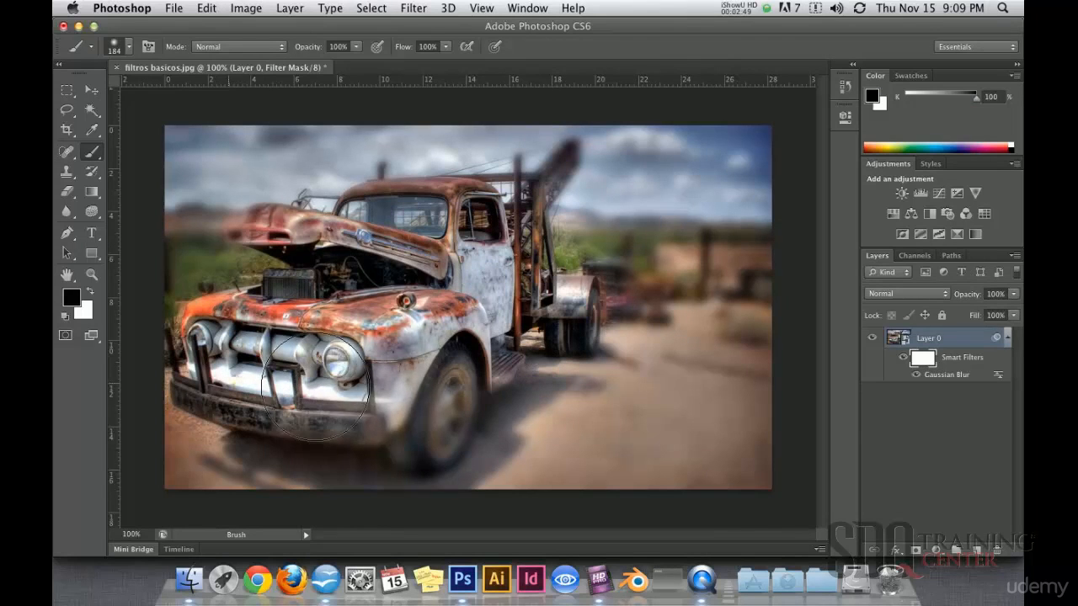
left_click_drag(312, 388, 564, 303)
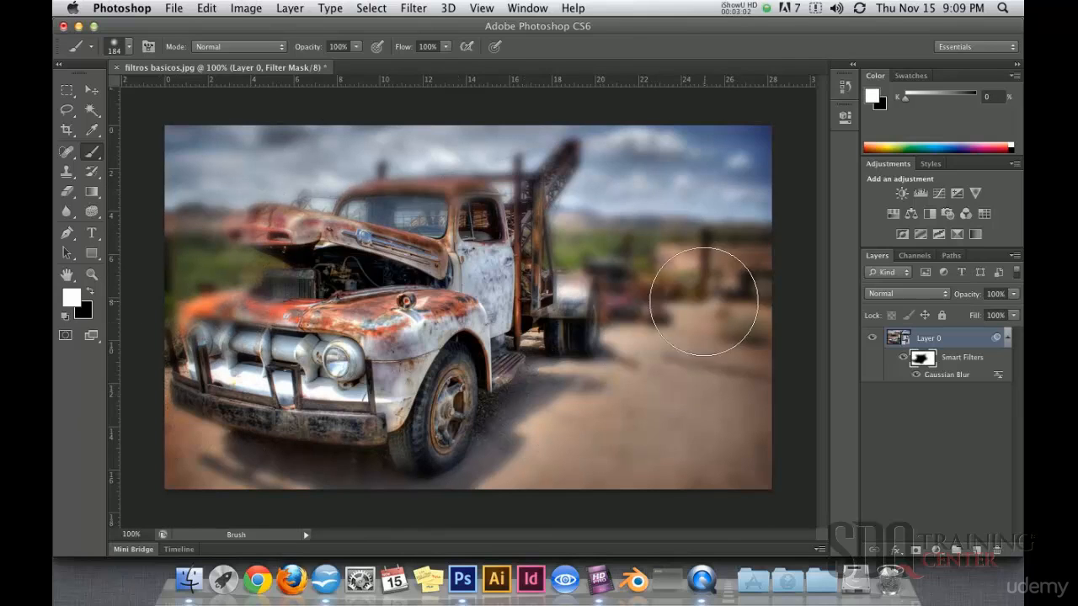
left_click(67, 91)
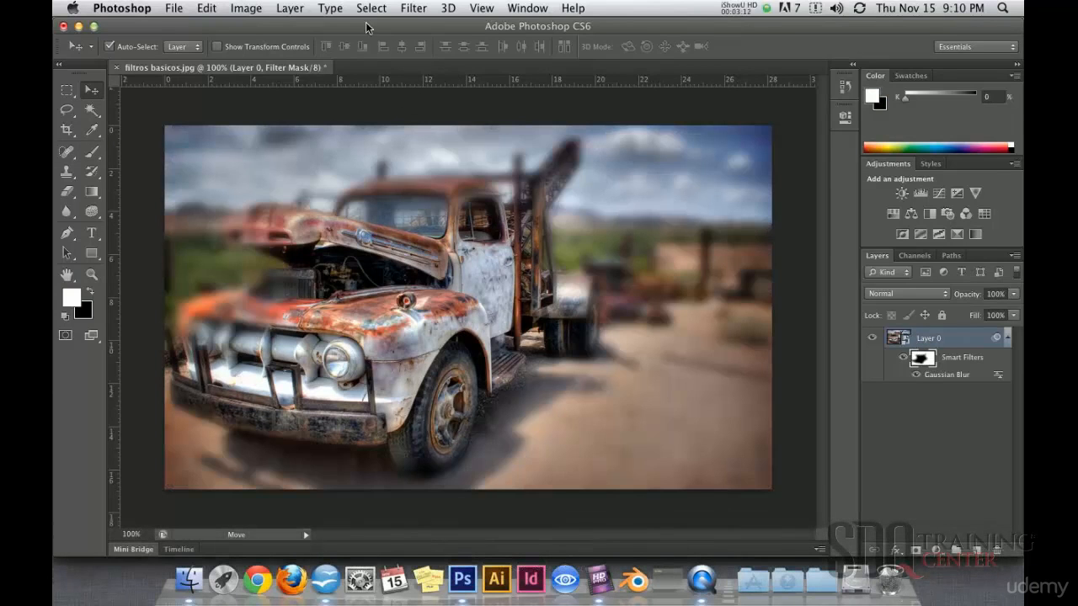
- Open the Filter Gallery on the truck smart object's Layer 0
left_click(414, 7)
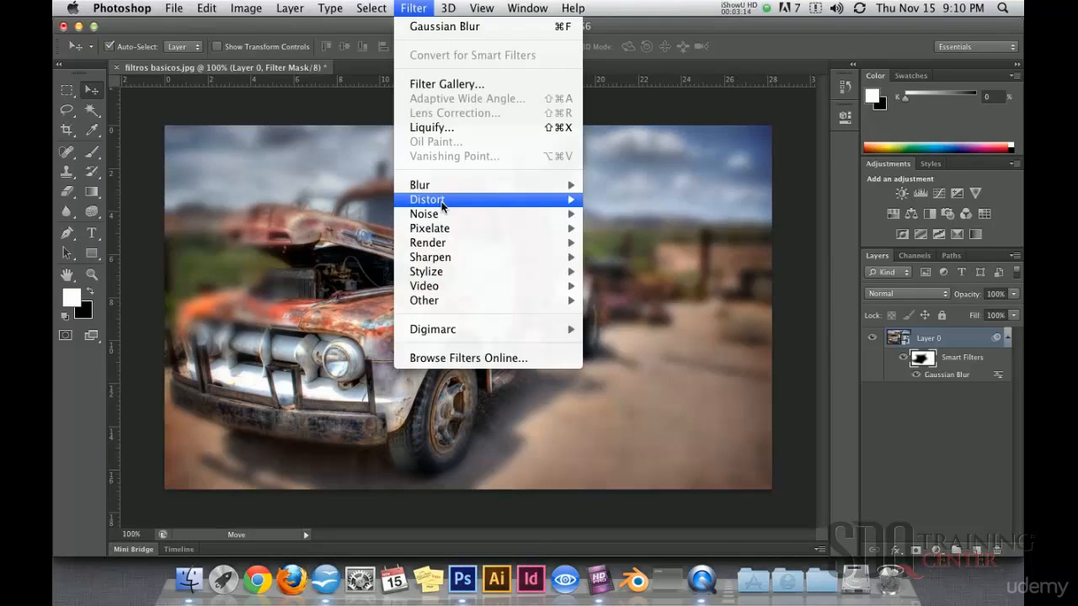
mouse_move(446, 84)
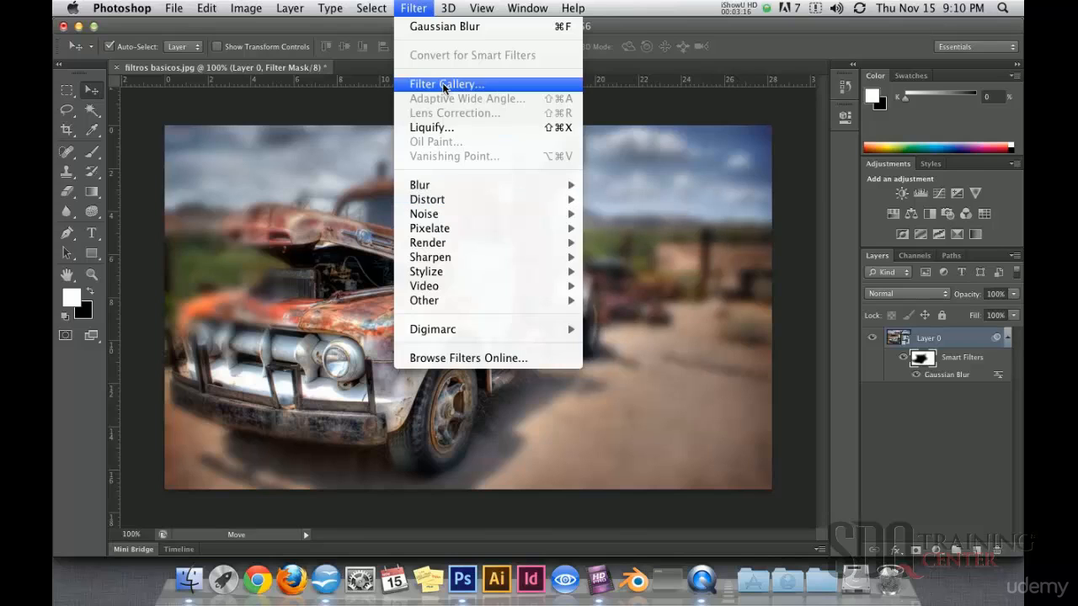
left_click(447, 84)
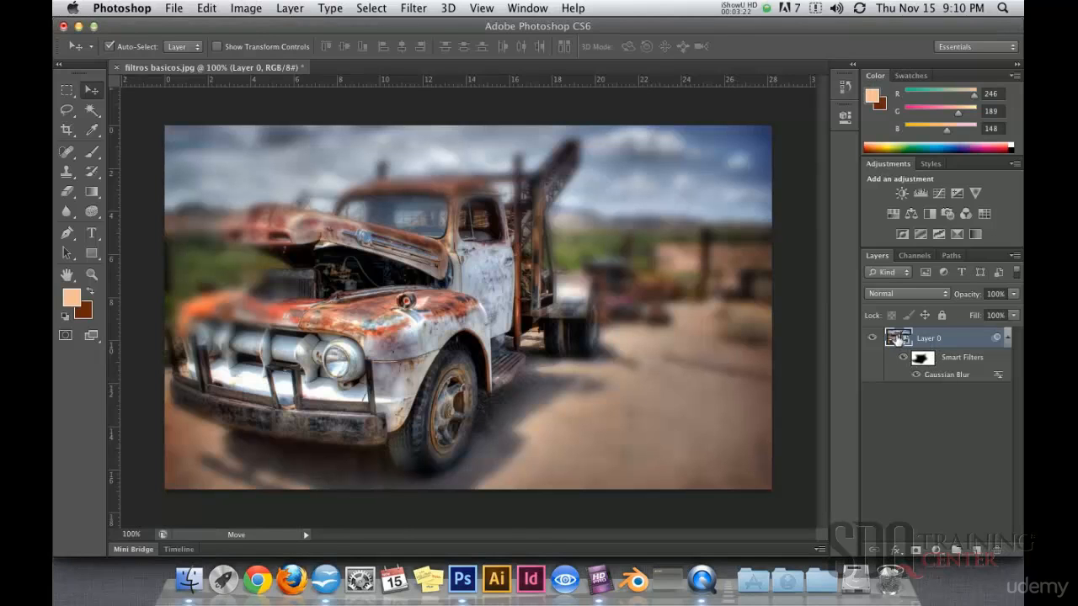
left_click(413, 7)
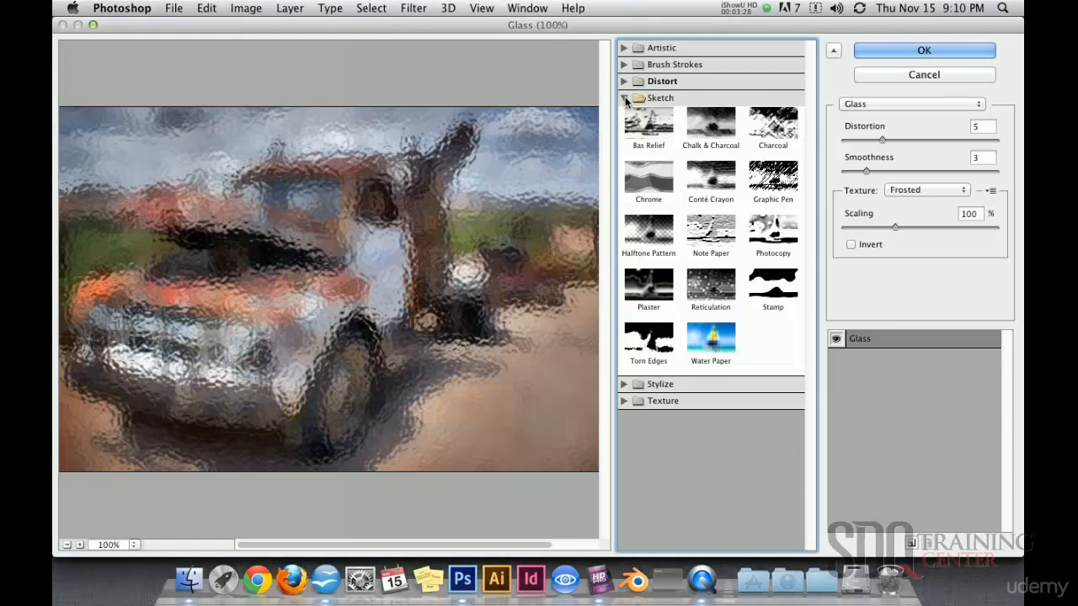
- Preview Halftone Pattern, Graphic Pen and Fresco, then apply Artistic > Underpainting as a smart filter
left_click(647, 233)
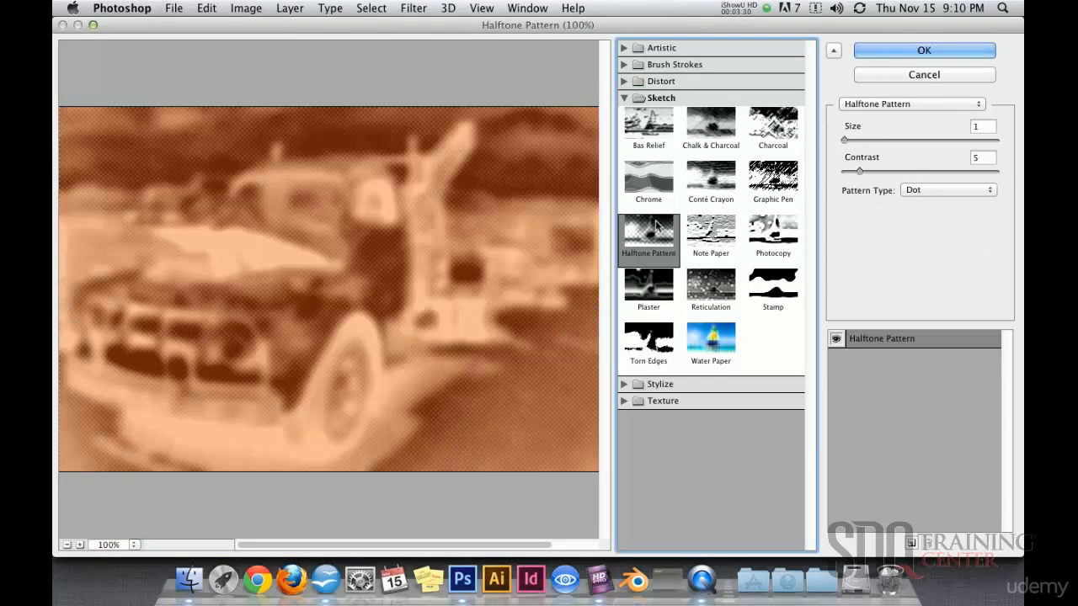
left_click(771, 184)
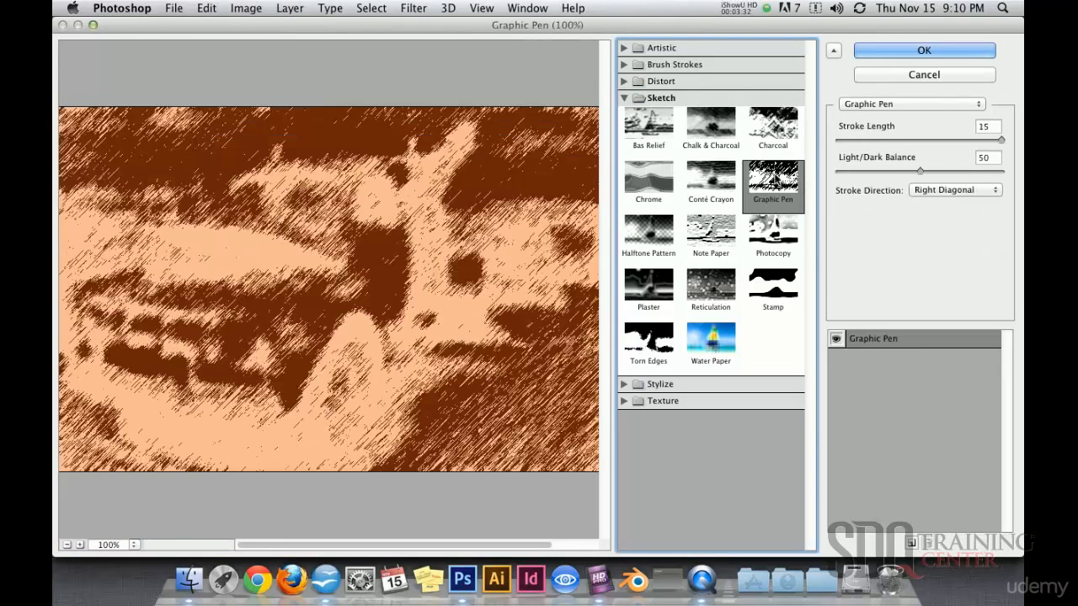
left_click(625, 97)
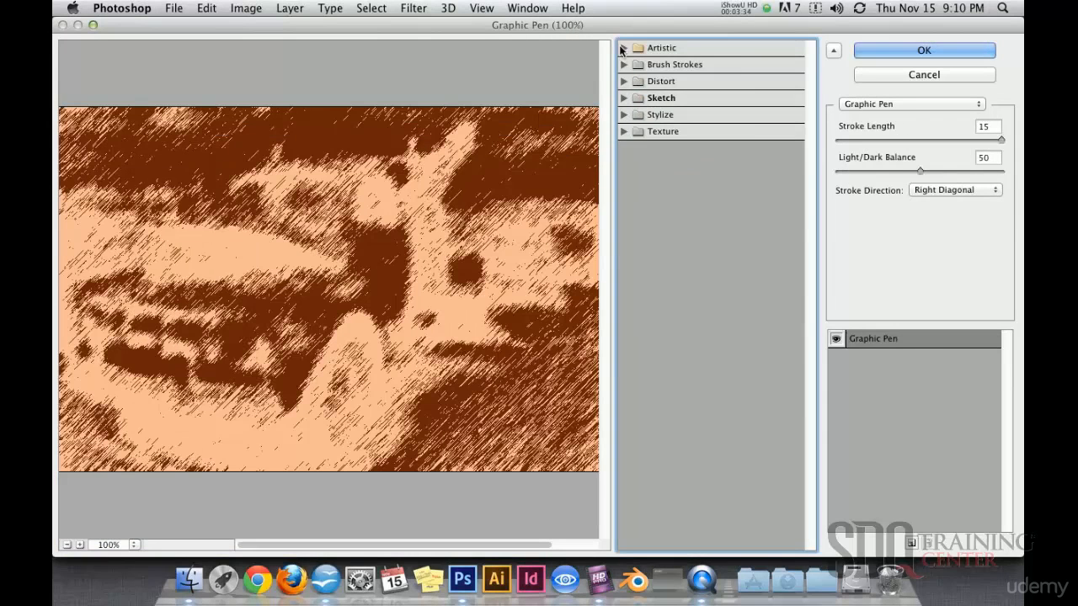
left_click(623, 48)
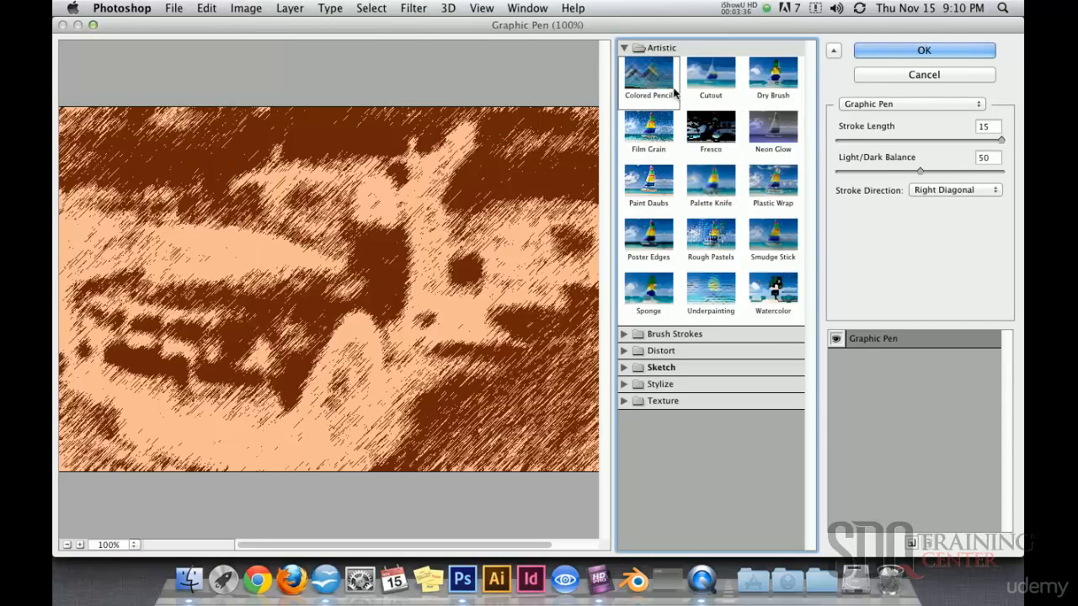
left_click(711, 131)
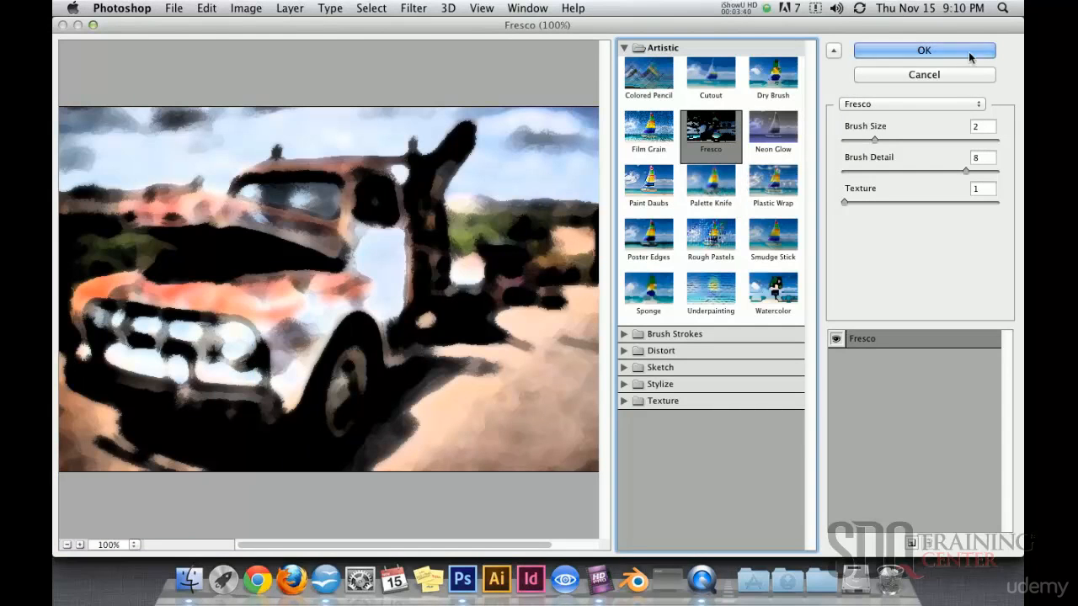
left_click(711, 290)
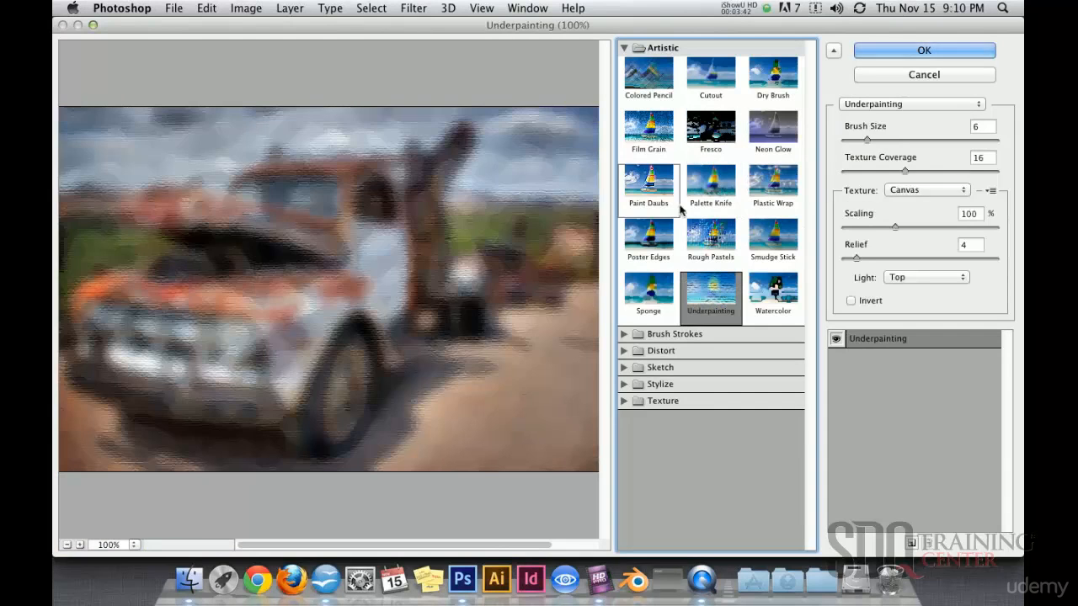
left_click(923, 50)
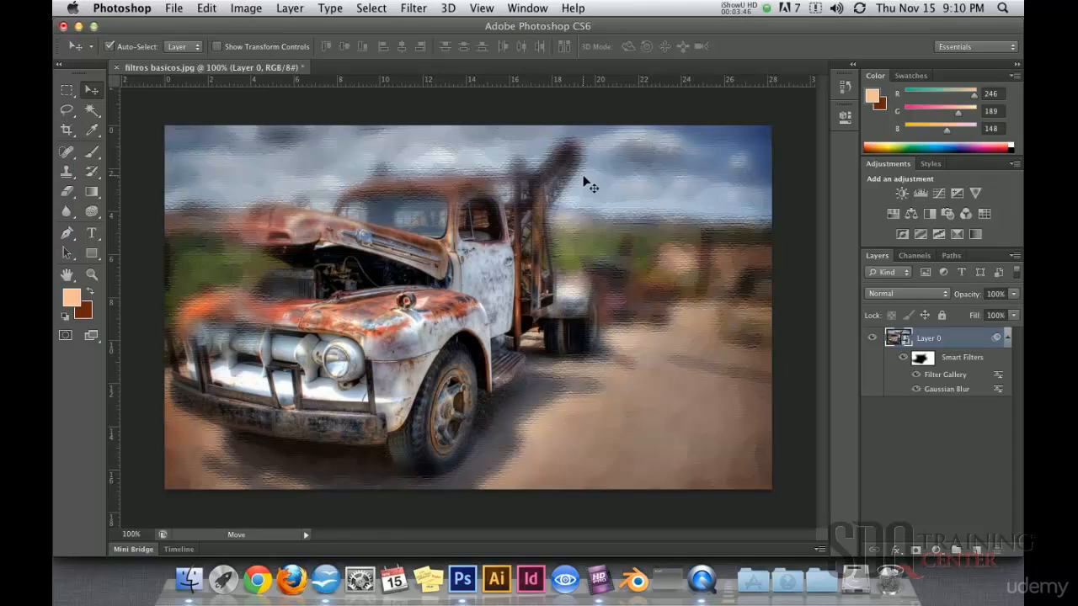
mouse_move(933, 438)
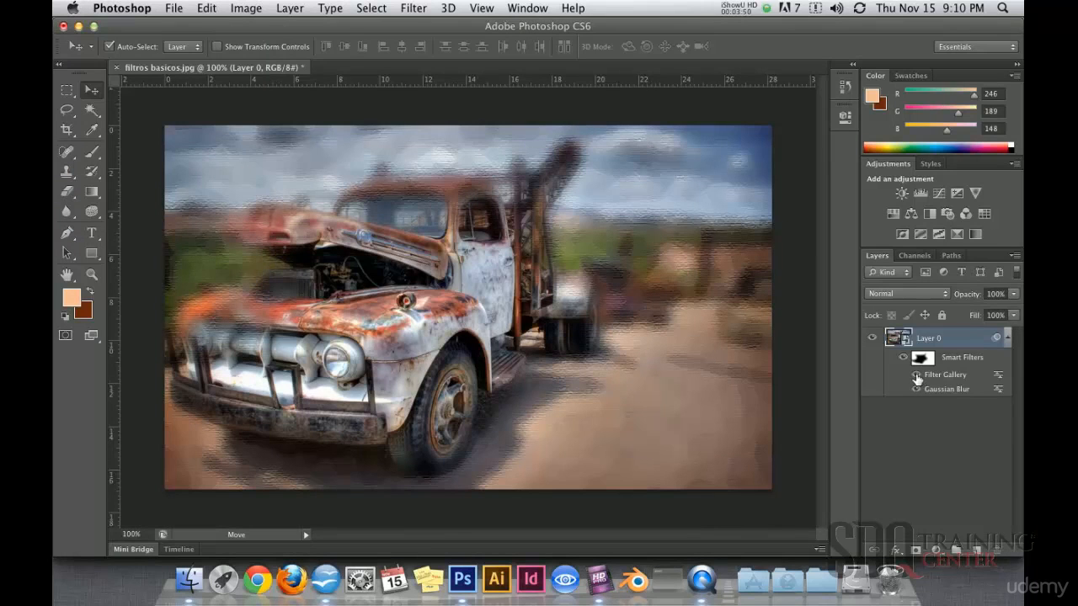
- Hide the Gaussian Blur smart filter to compare, then bring up the Filter menu
left_click(916, 387)
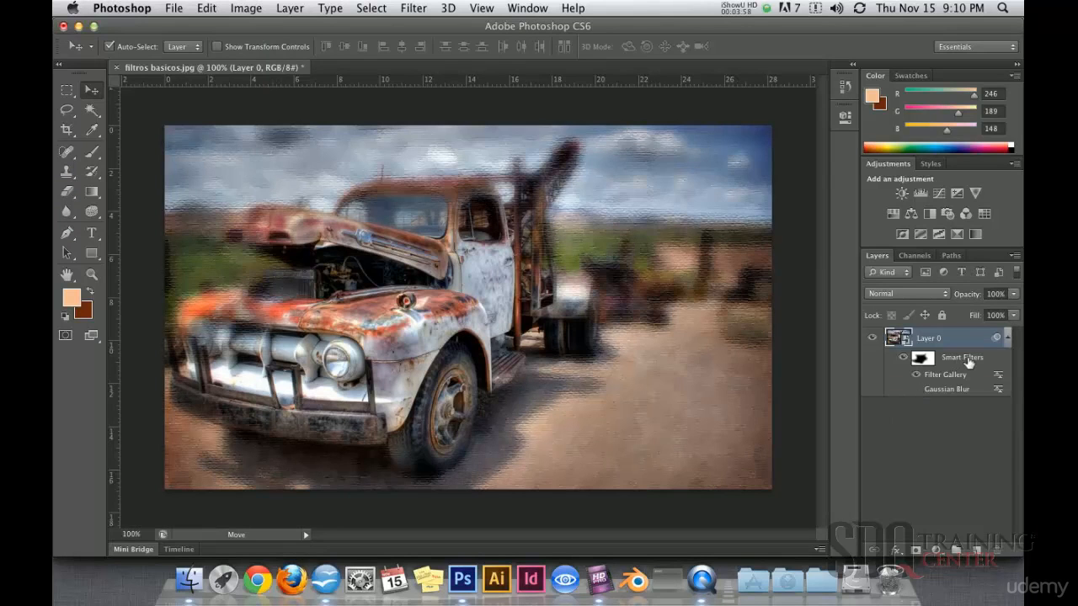
mouse_move(903, 357)
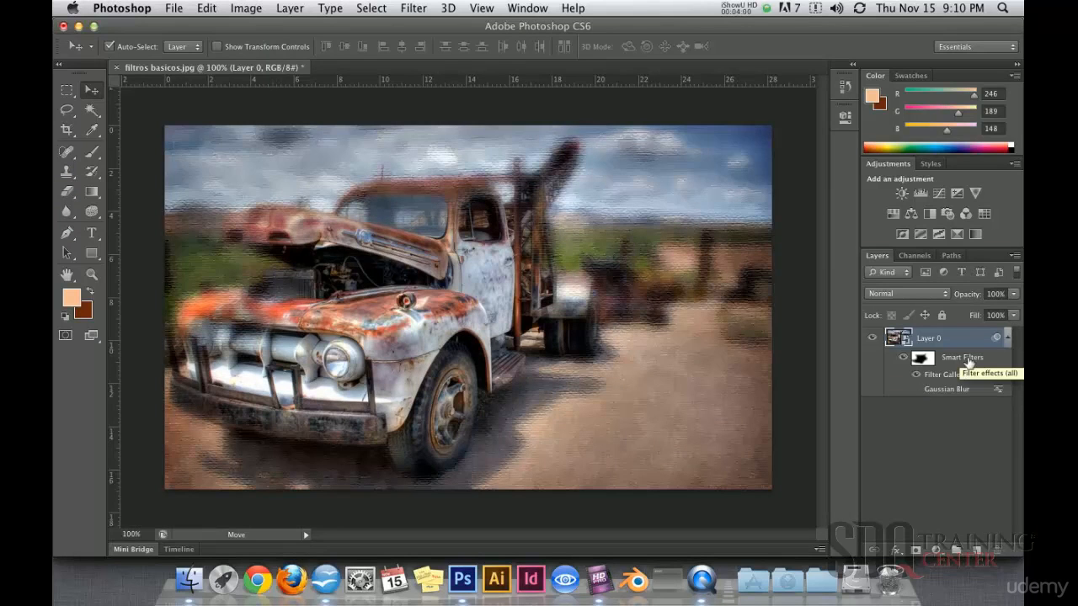
left_click(412, 7)
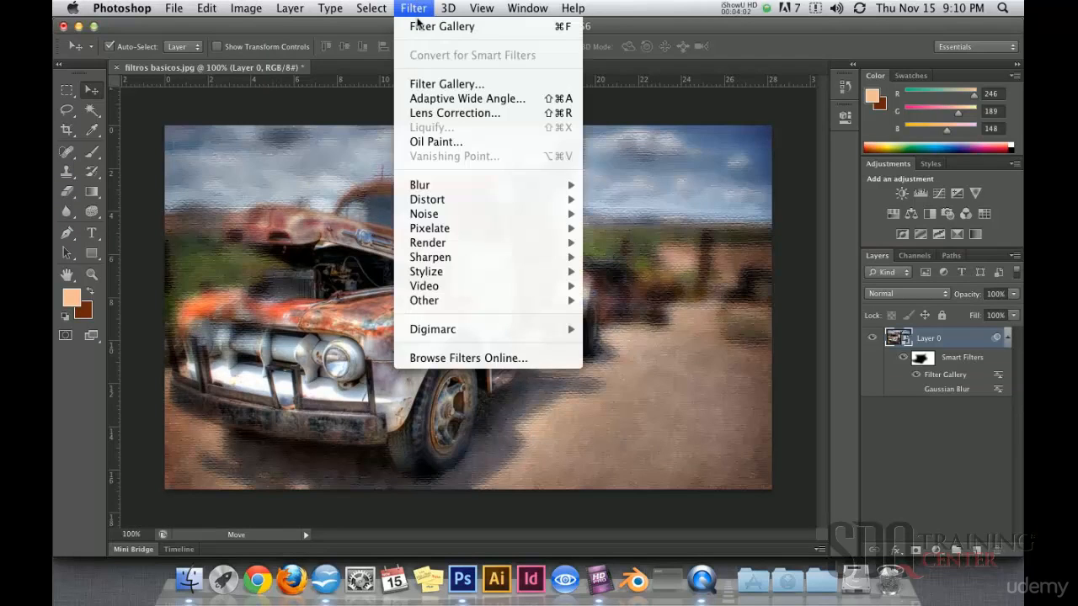
mouse_move(318, 268)
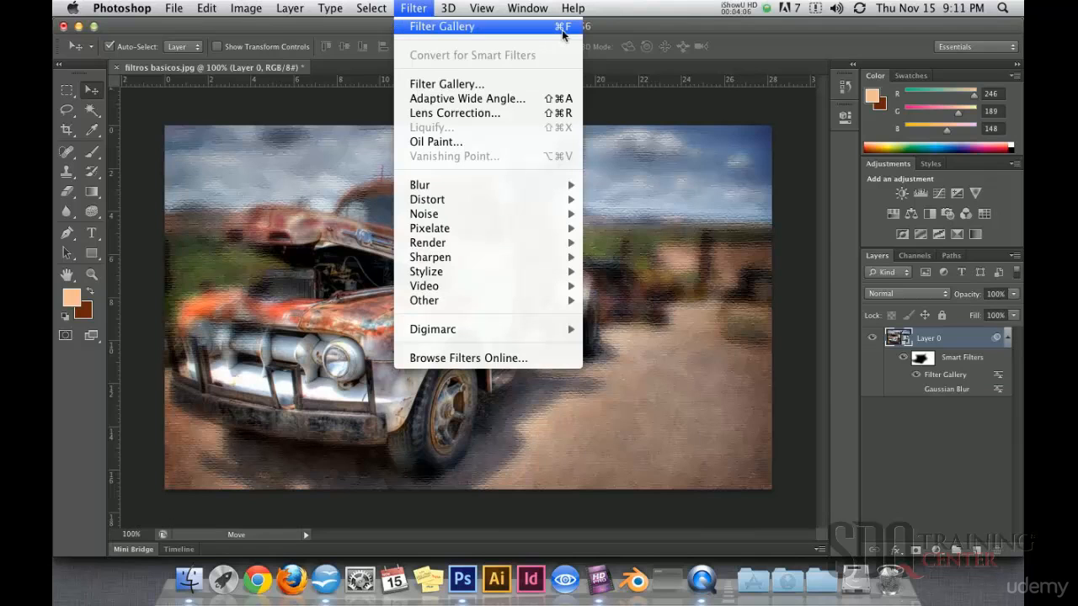
mouse_move(571, 35)
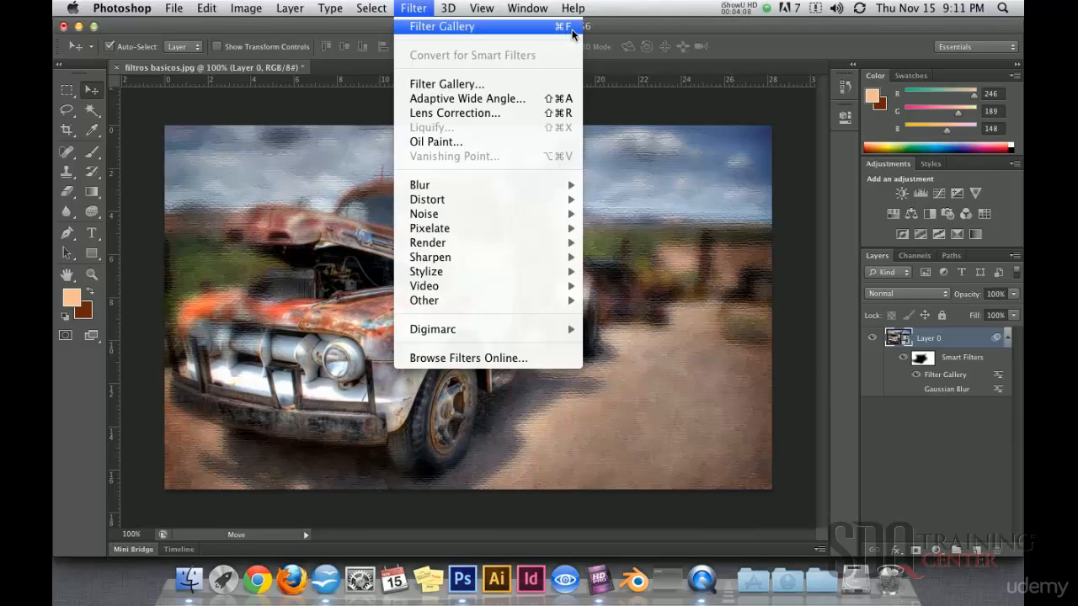
mouse_move(660, 111)
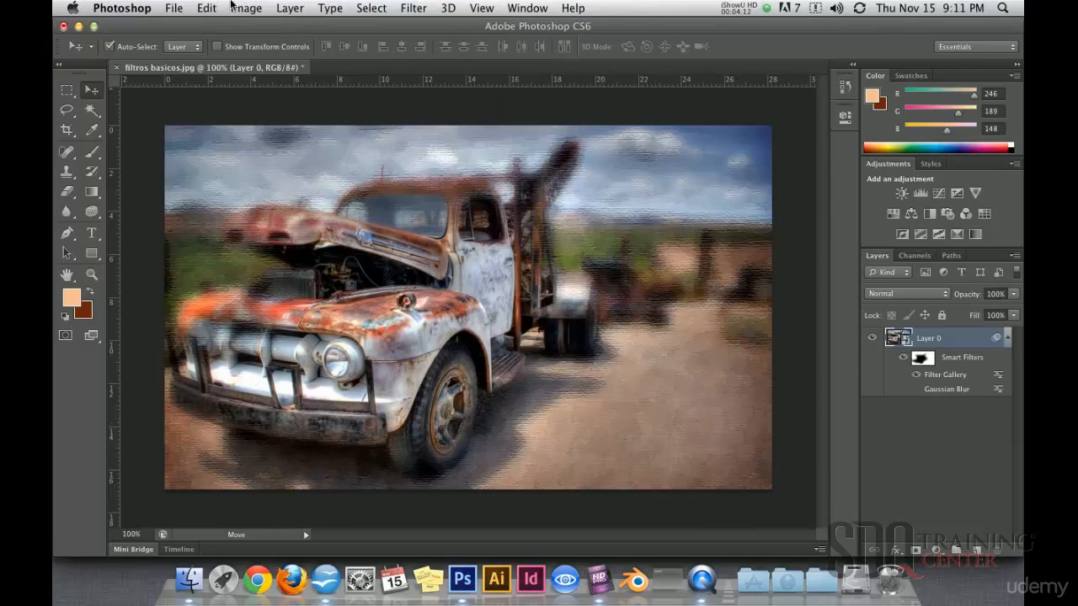
left_click(205, 6)
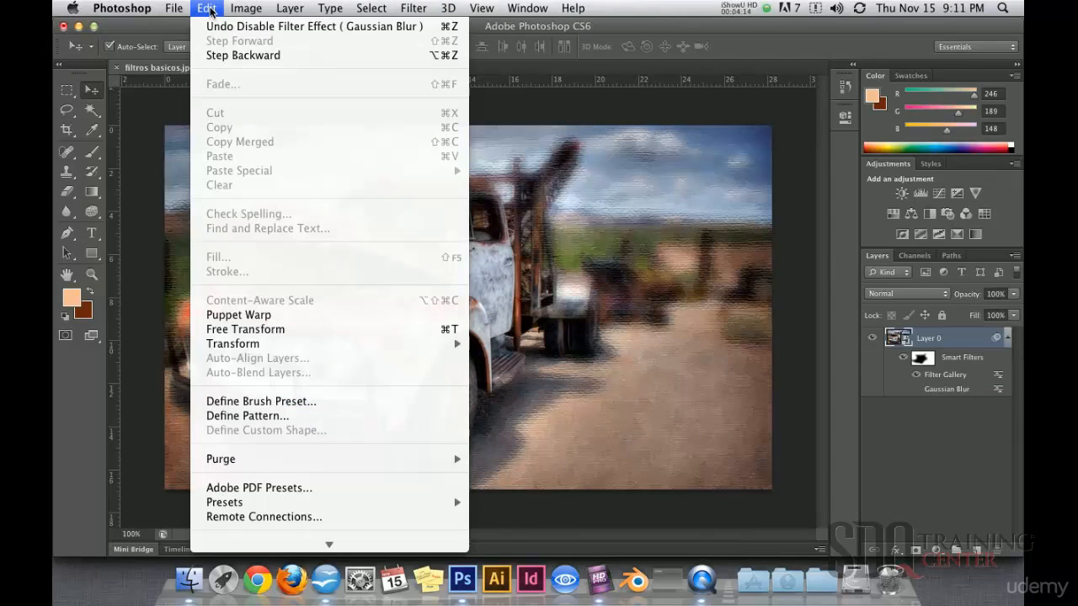
mouse_move(435, 91)
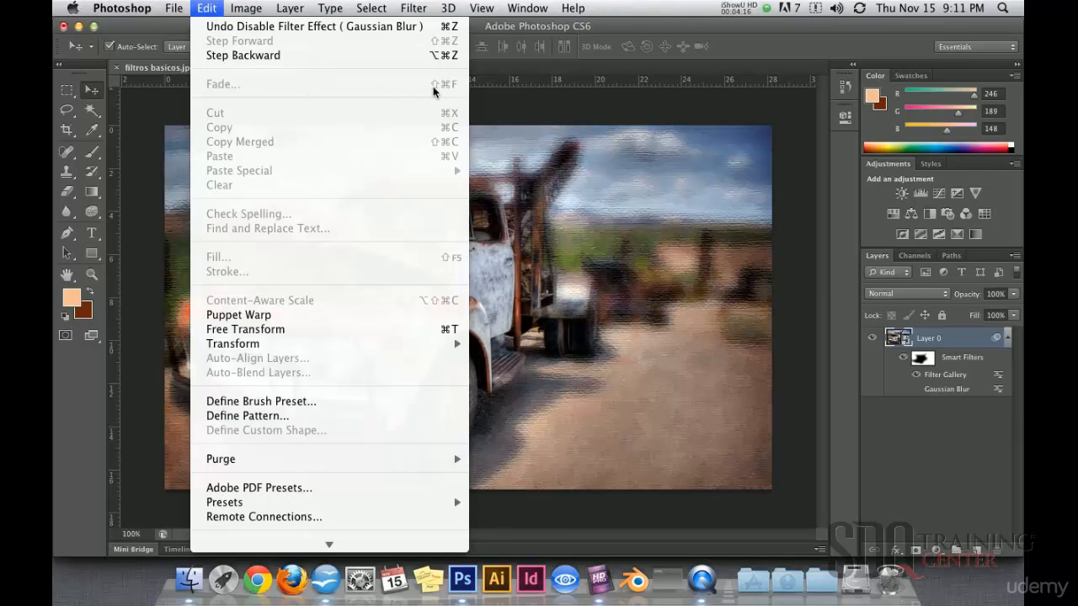
mouse_move(455, 91)
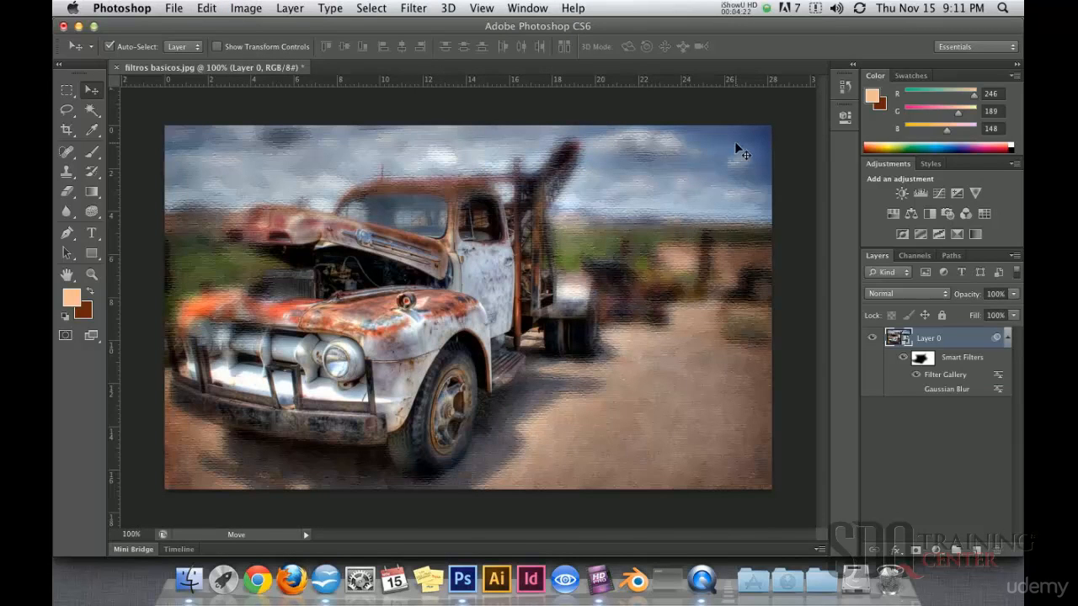
mouse_move(883, 328)
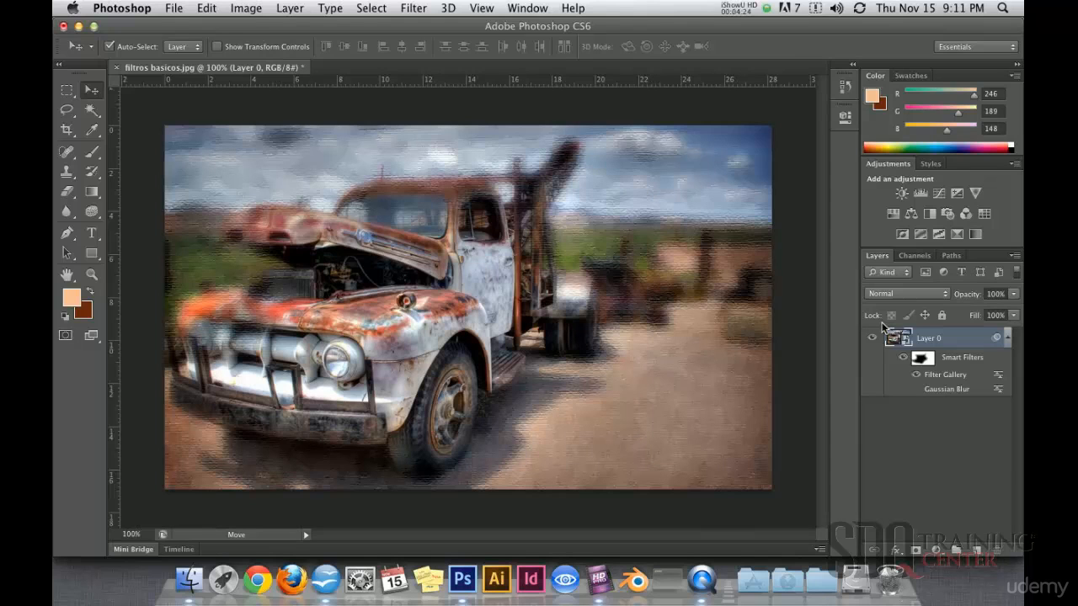
left_click(413, 7)
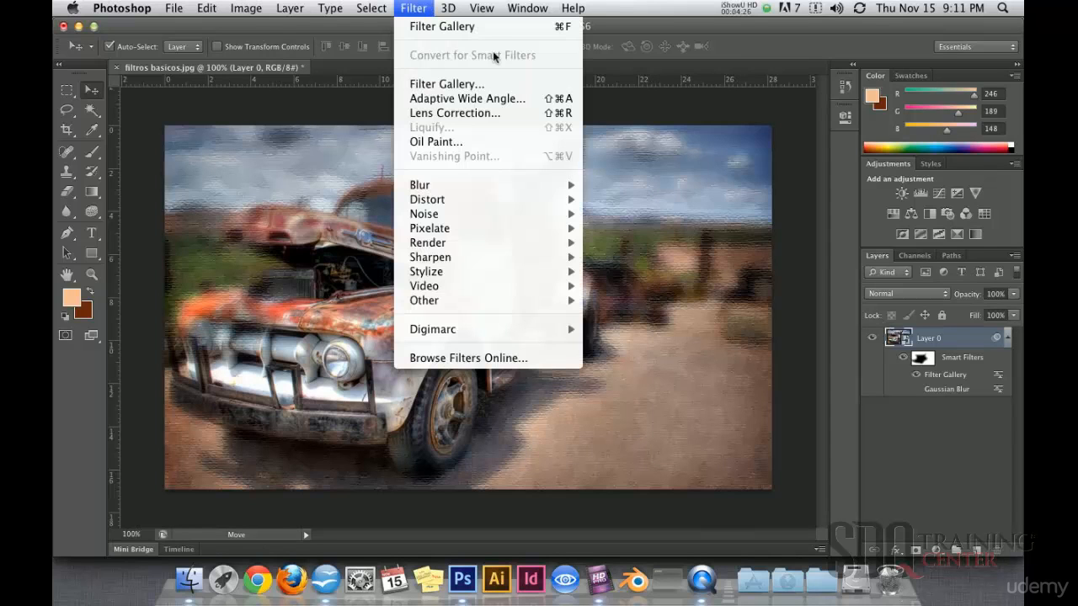